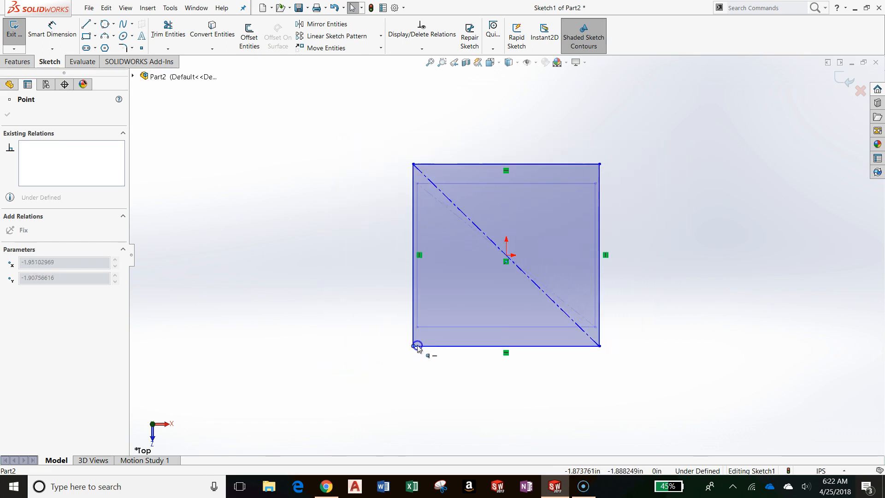
Step: Drag the square's corners to stretch it wider, then tall and narrow, then larger
left_click_drag(416, 345, 367, 330)
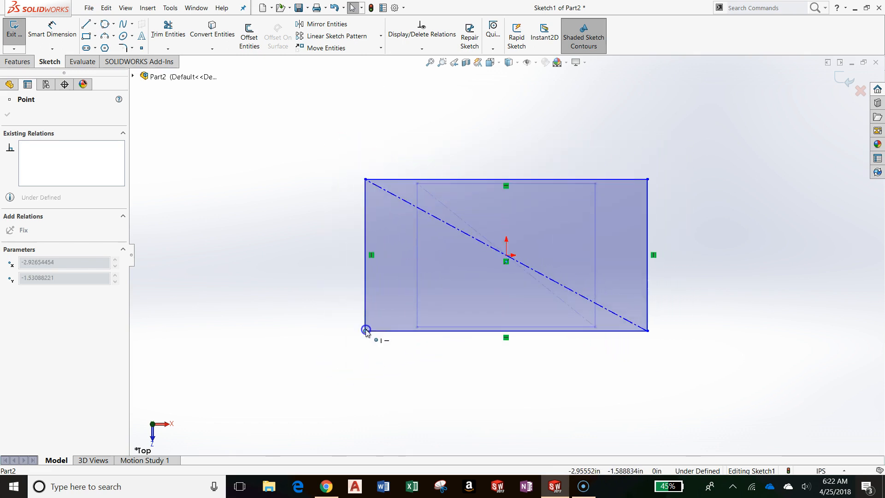
left_click_drag(366, 330, 392, 324)
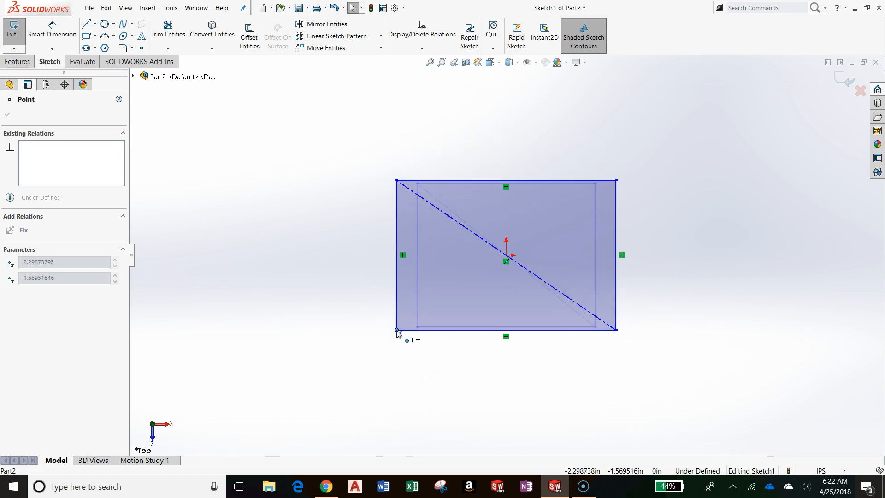
left_click(616, 179)
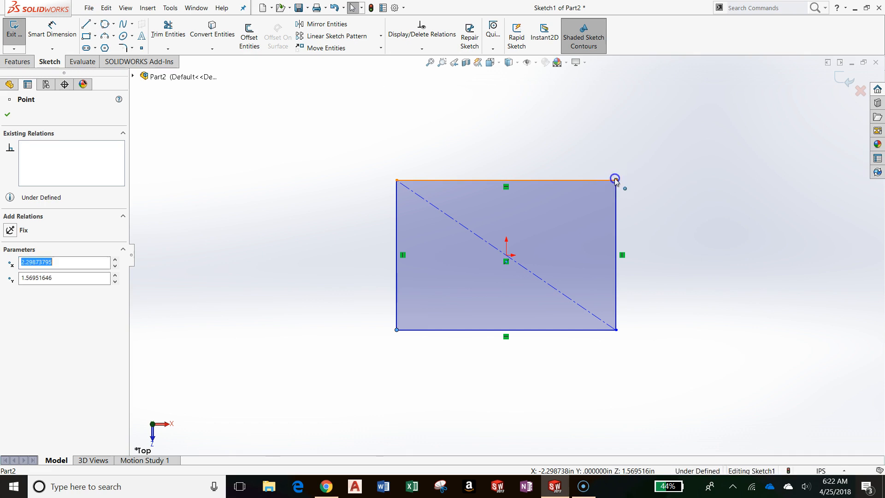
left_click_drag(615, 178, 575, 130)
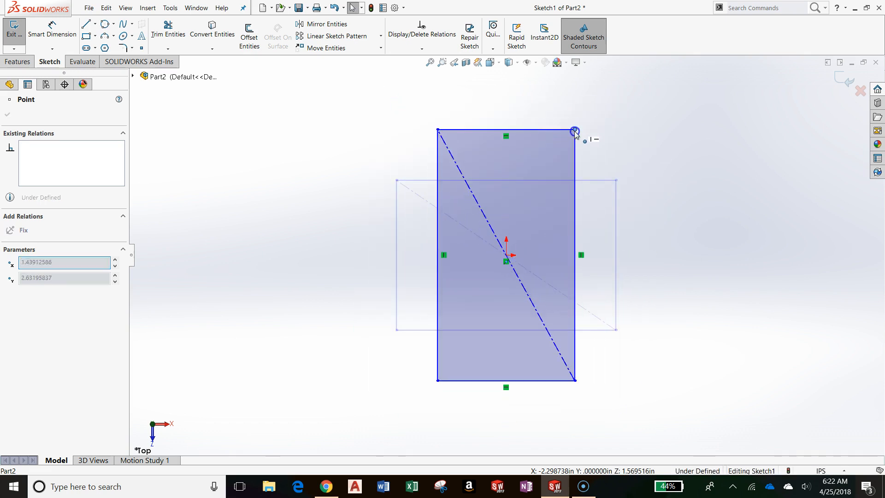
left_click_drag(575, 131, 659, 167)
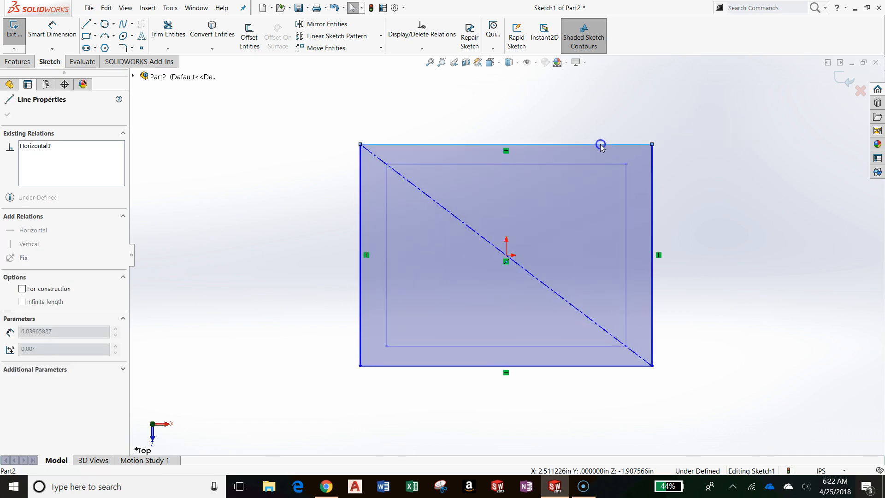
Step: Repeatedly shrink and enlarge the rectangle by dragging, leaving it wider than the original square
left_click_drag(600, 144, 577, 207)
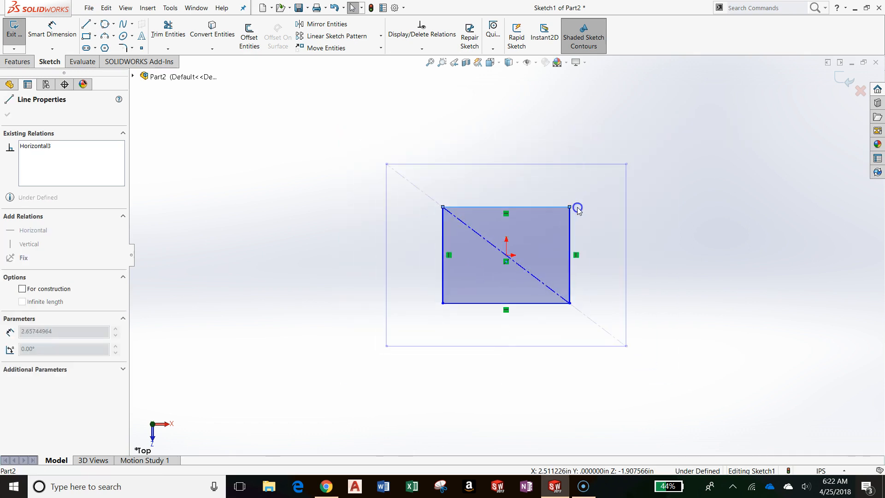
left_click_drag(569, 208, 655, 143)
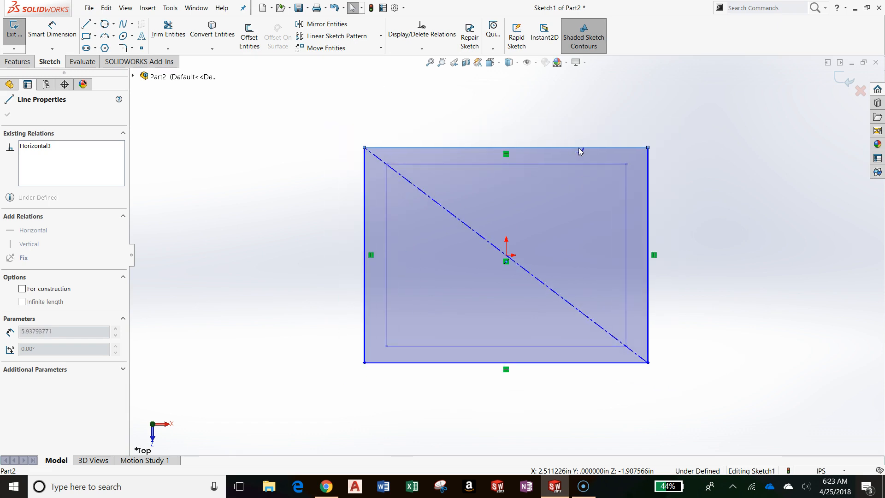
left_click_drag(647, 148, 581, 199)
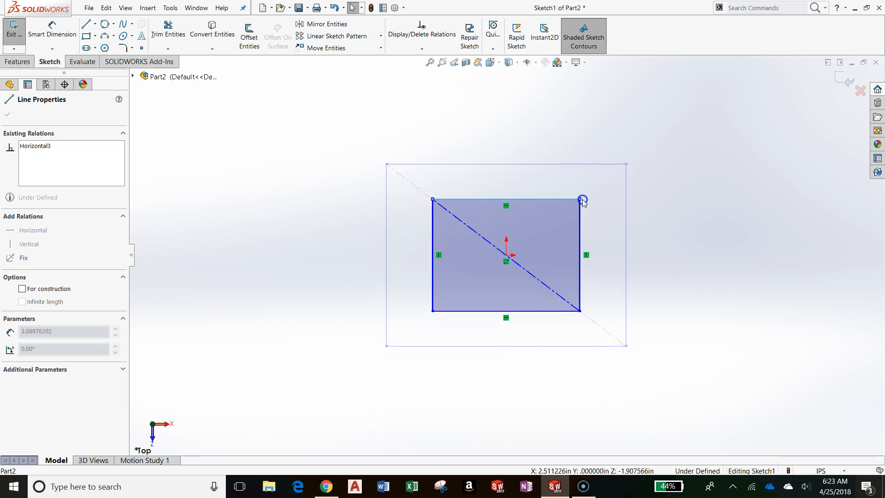
left_click_drag(583, 202, 592, 137)
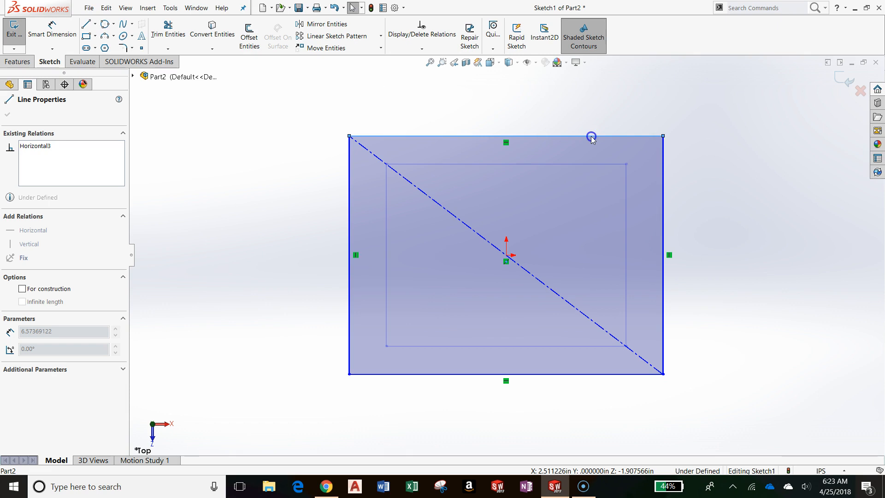
left_click_drag(591, 136, 596, 148)
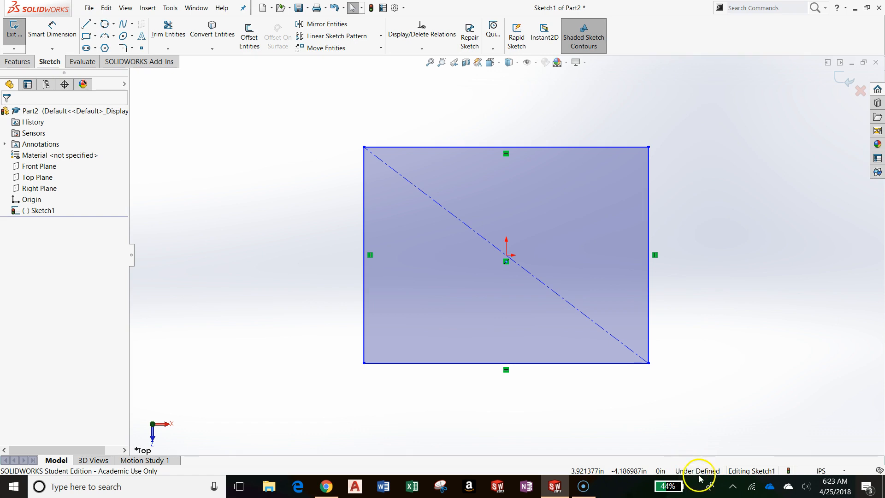
mouse_move(697, 475)
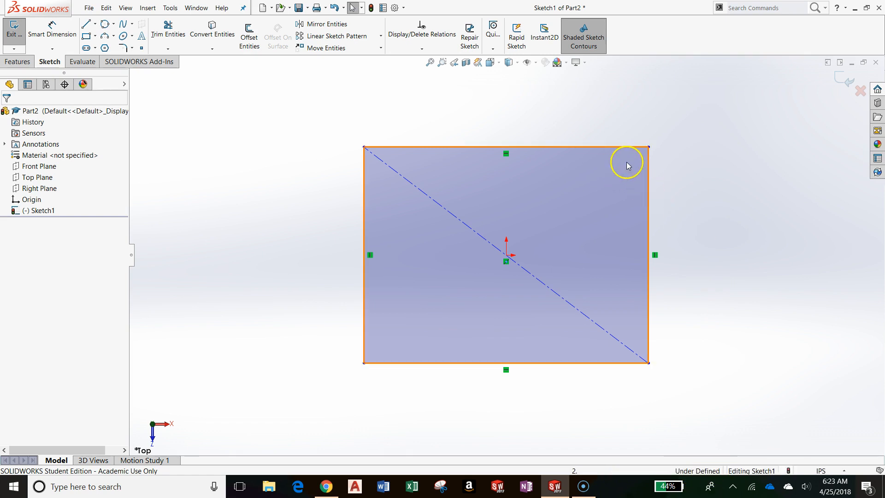
Step: Drag the upper-right corner through wide, thin and tall shapes, settling nearly square
left_click_drag(647, 147, 656, 188)
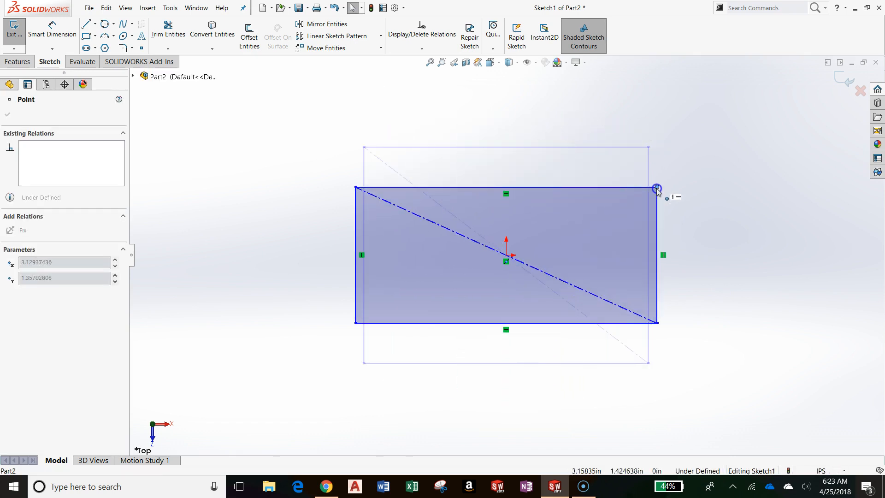
left_click_drag(656, 187, 648, 138)
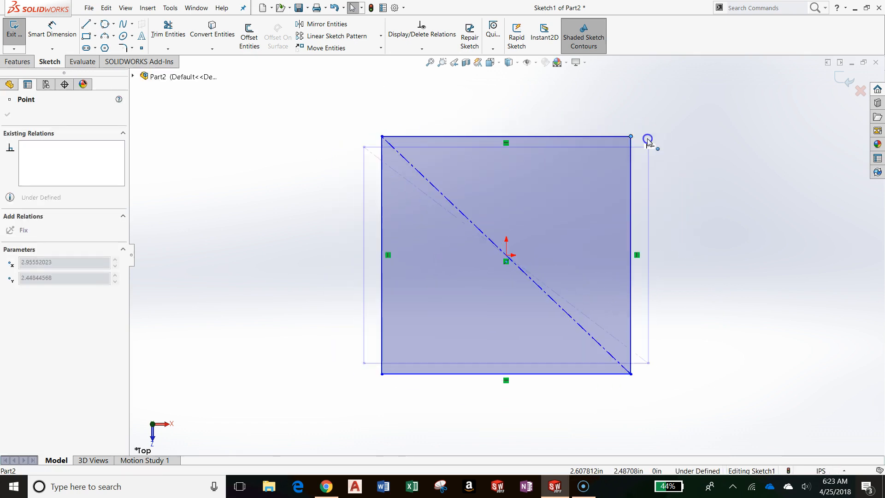
left_click_drag(648, 140, 662, 217)
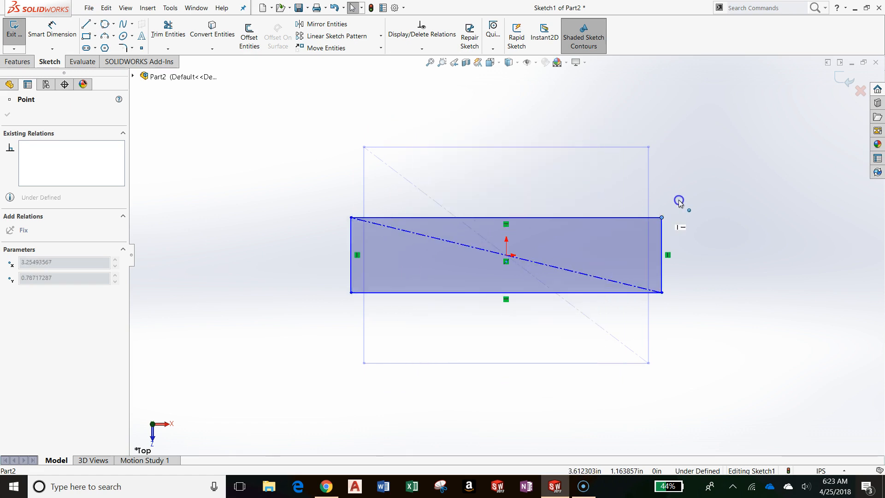
left_click_drag(662, 217, 596, 144)
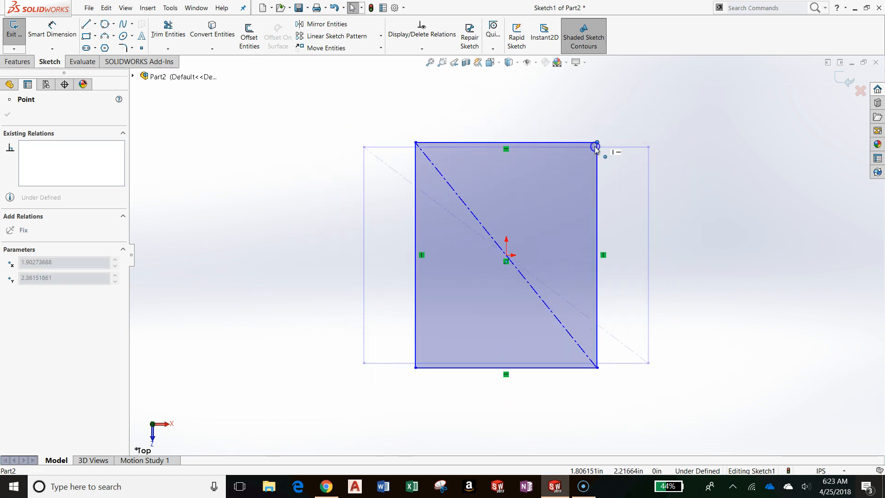
left_click_drag(595, 145, 638, 145)
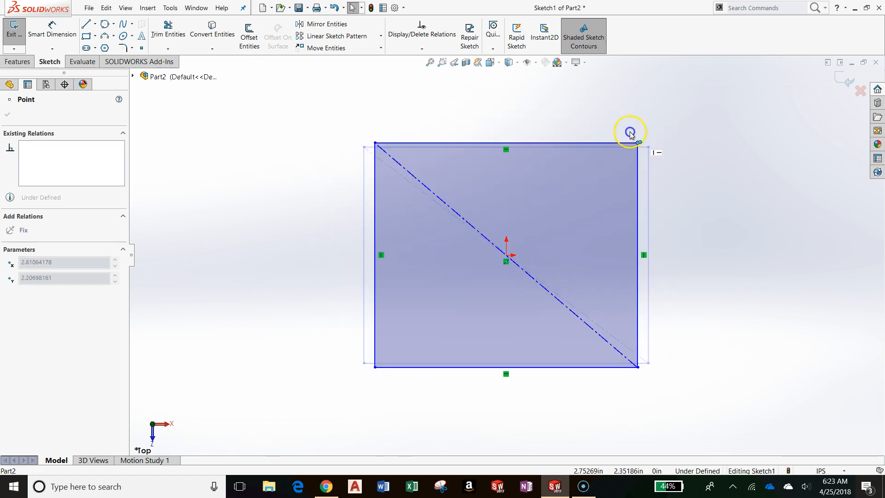
left_click_drag(637, 143, 634, 148)
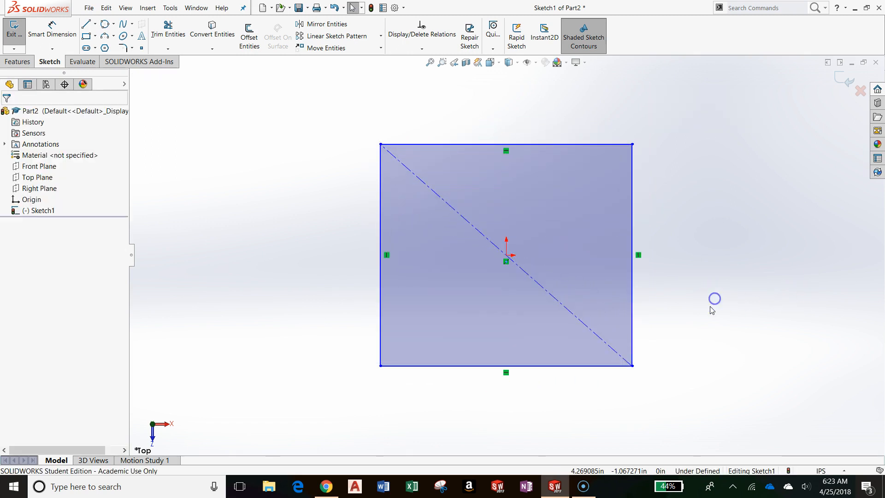
mouse_move(695, 309)
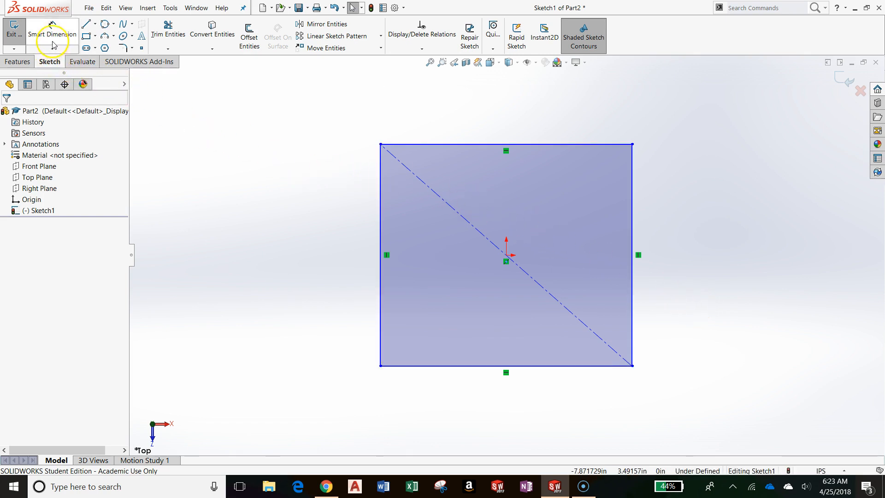
mouse_move(53, 33)
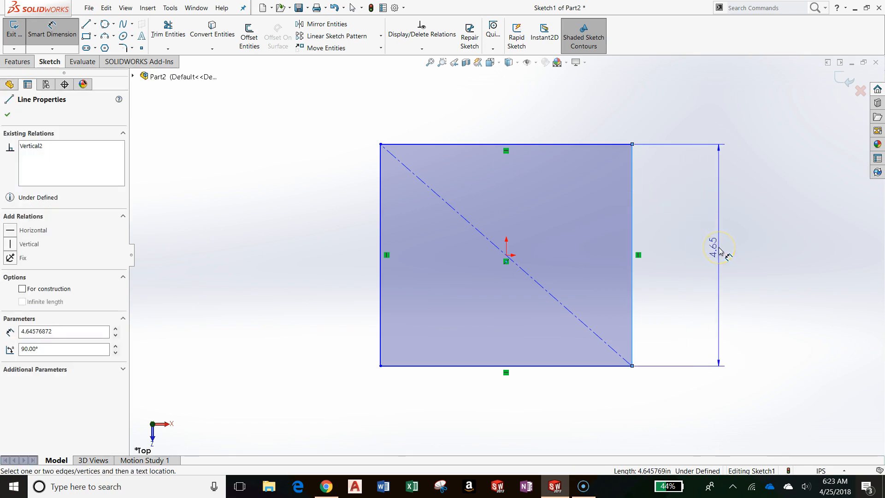
Step: Place a dimension on the right vertical edge and set it to 2.625
left_click(717, 247)
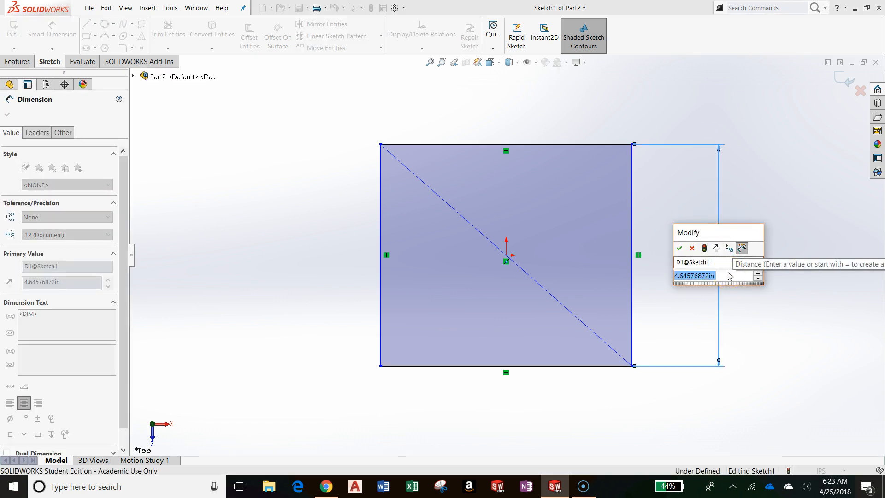
type("2")
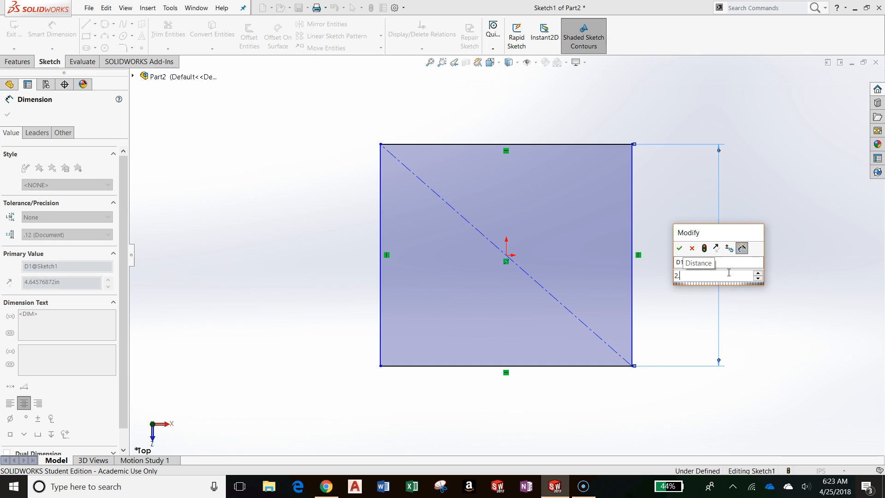
type(".625")
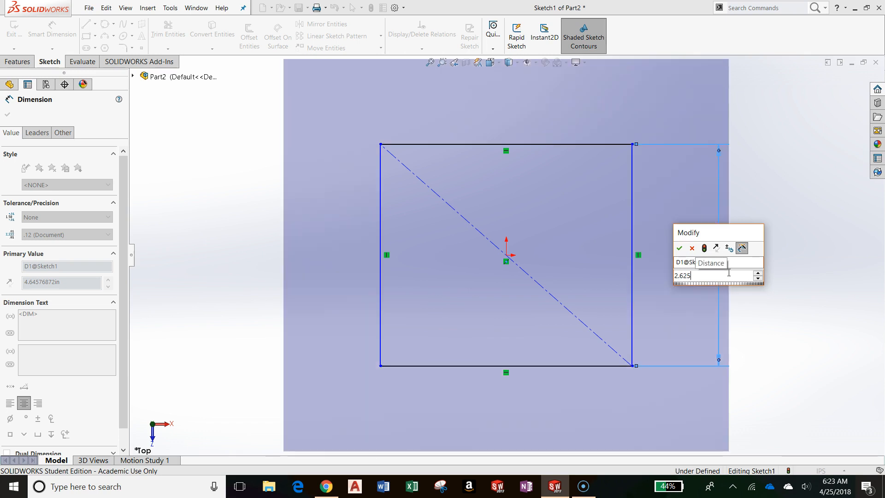
left_click(680, 248)
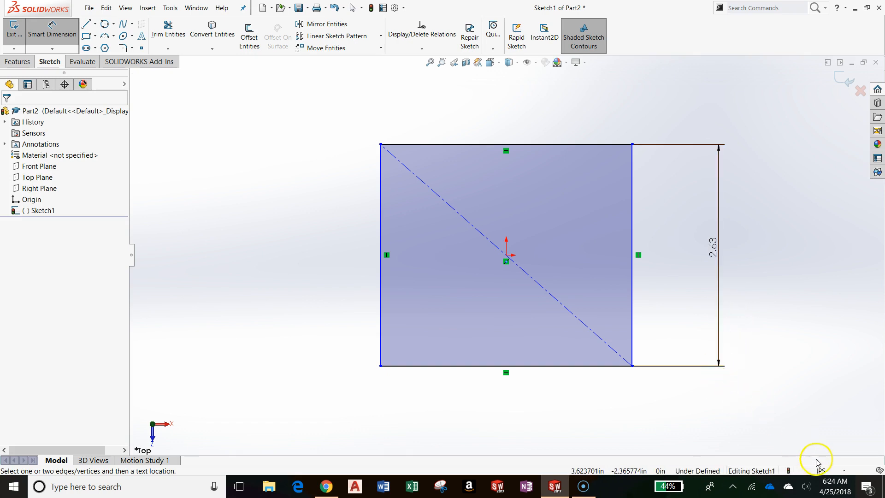
mouse_move(820, 470)
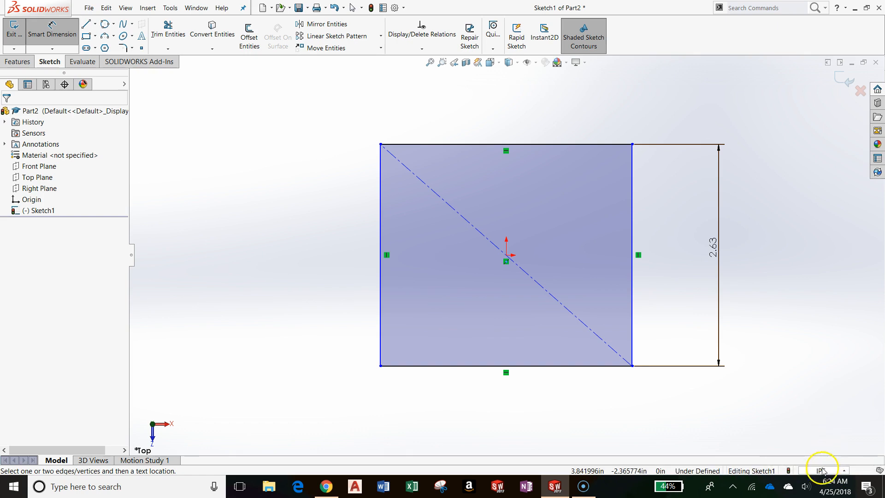
Step: Choose Edit Document Units from the status-bar unit system list
left_click(820, 471)
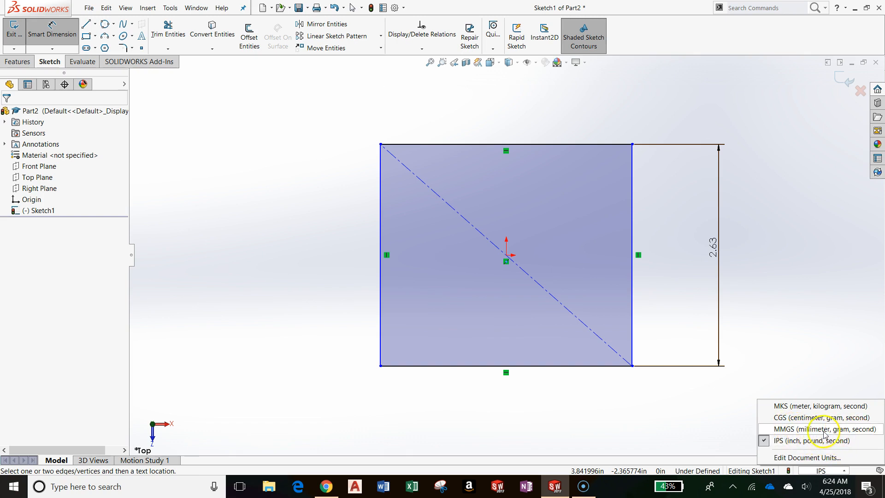
mouse_move(839, 418)
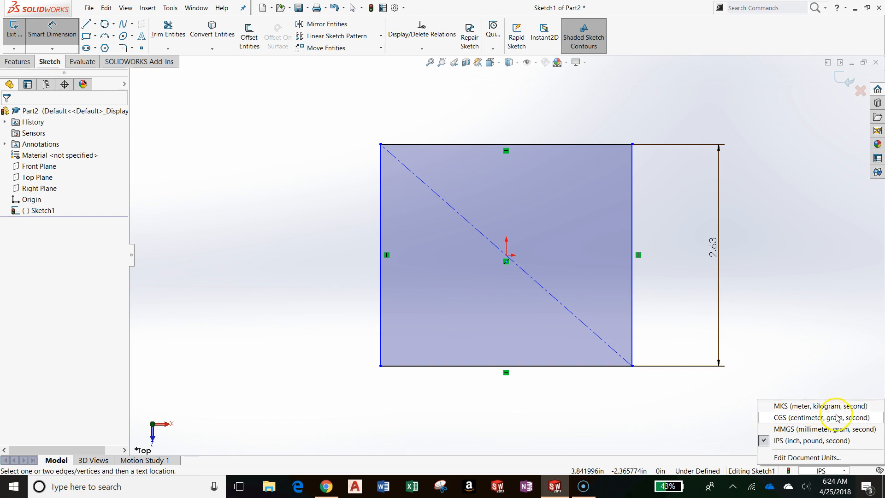
mouse_move(828, 429)
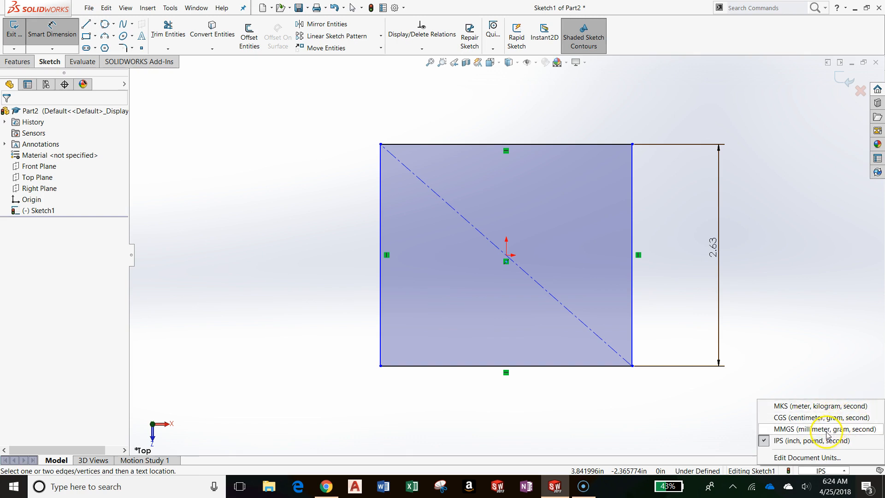
mouse_move(810, 457)
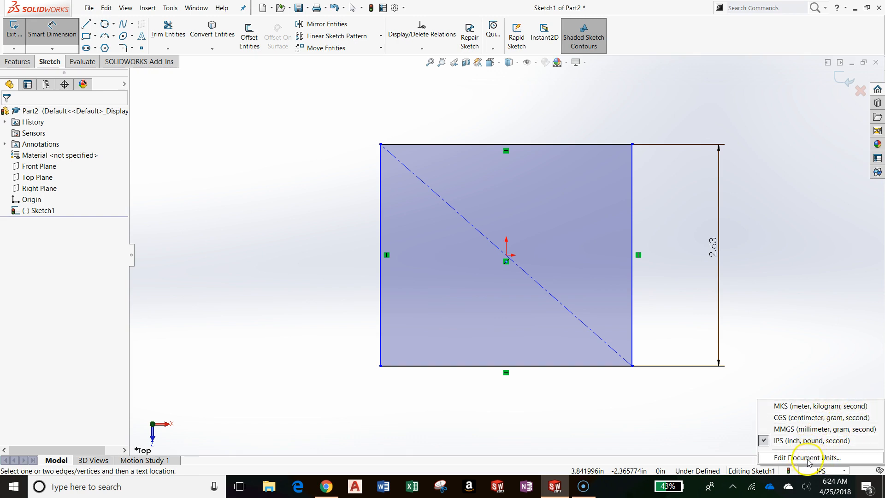
left_click(806, 458)
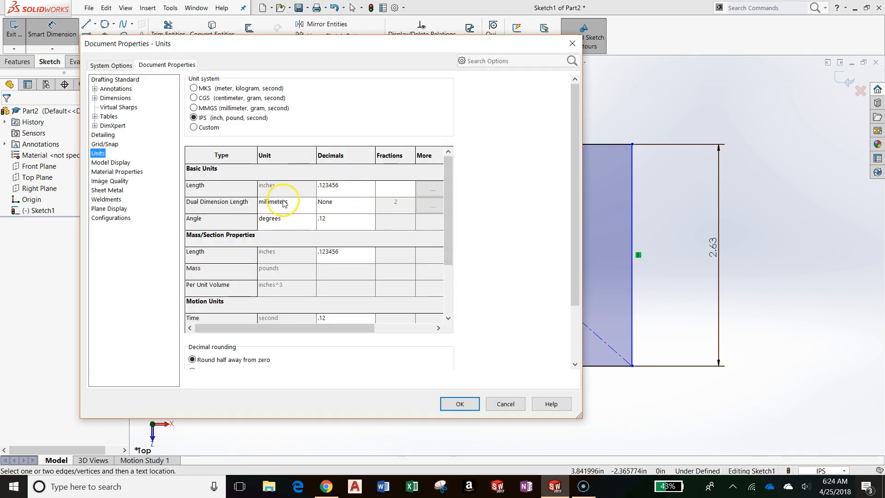
Step: Set dual dimension length to inches with three decimals and angles to one decimal
left_click(312, 202)
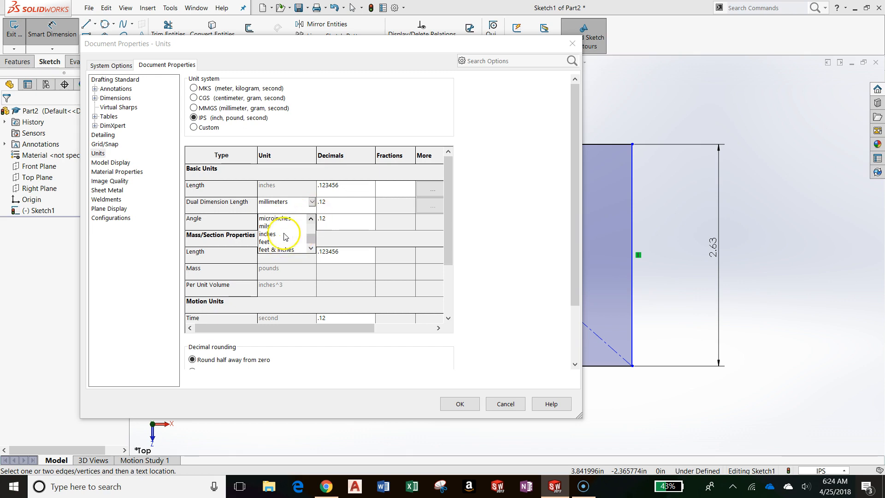
left_click(267, 234)
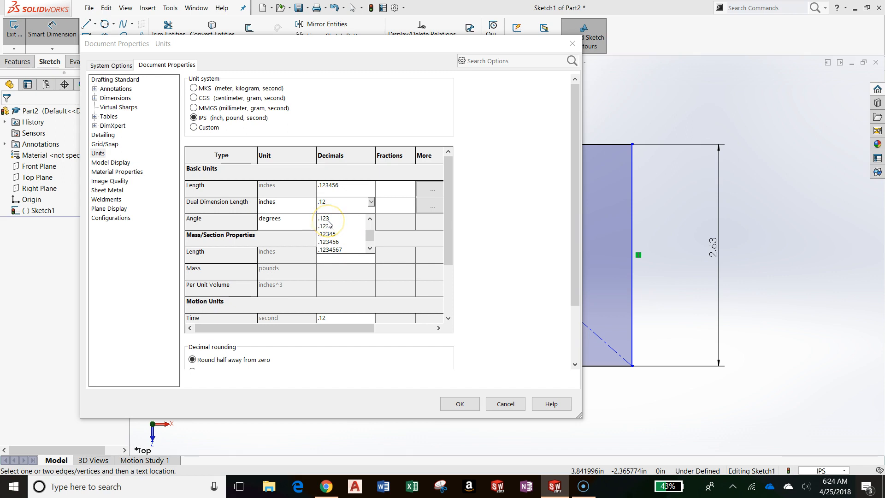
left_click(326, 218)
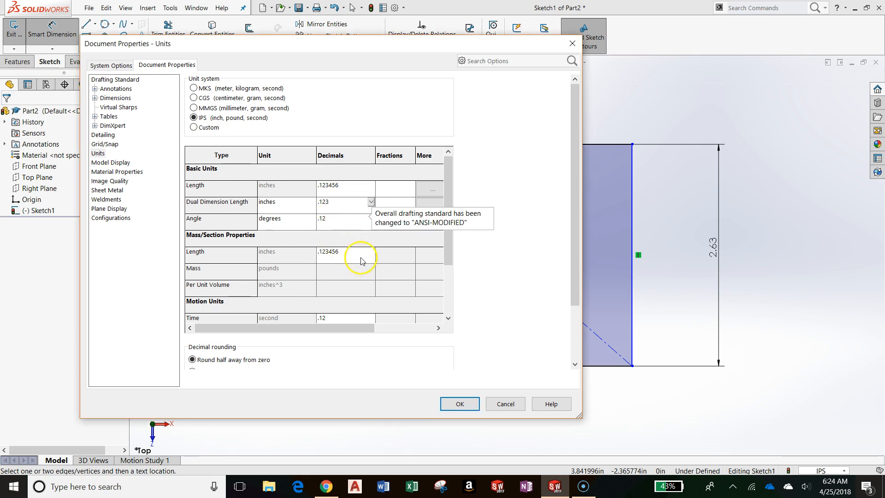
left_click(370, 233)
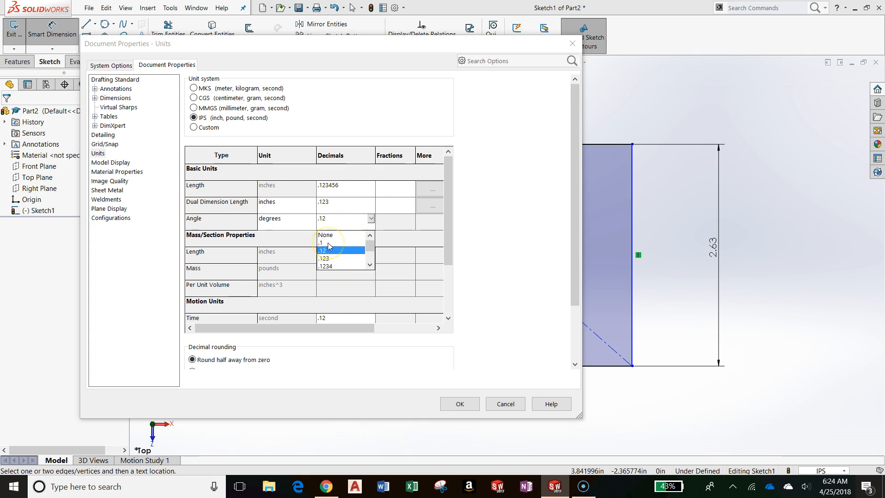
left_click(321, 243)
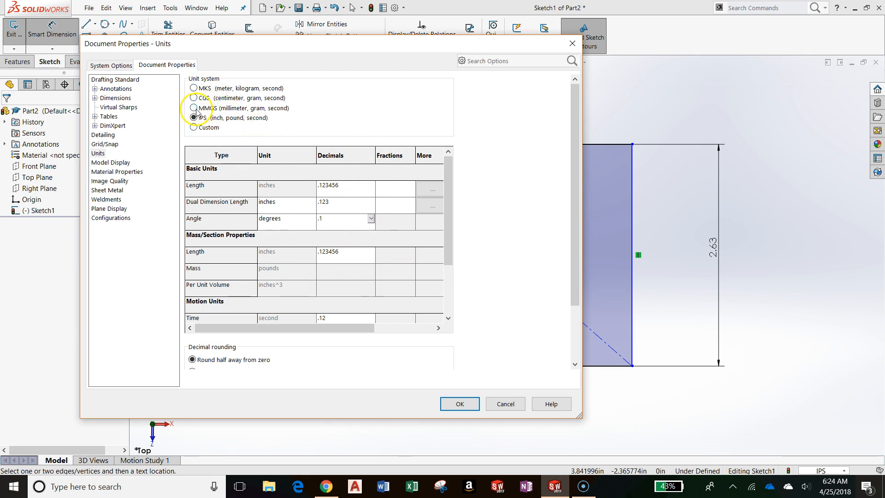
Step: Switch the unit system to CGS and back to IPS, then apply the settings
left_click(194, 98)
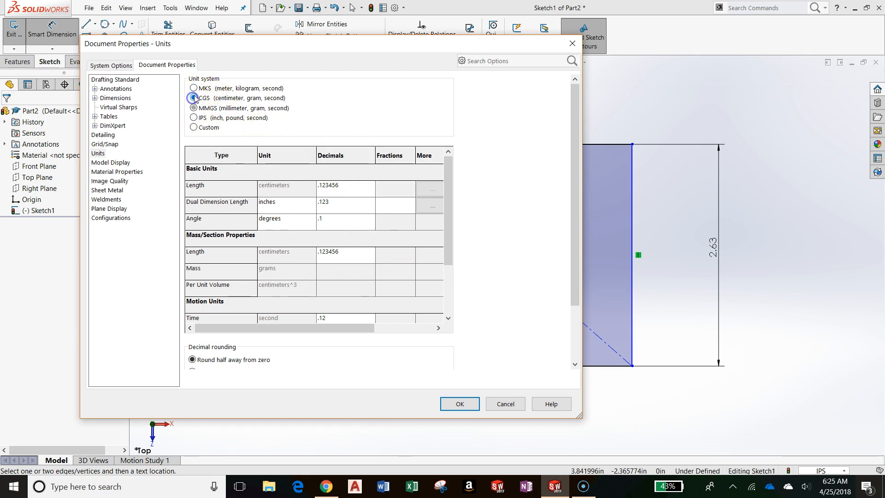
left_click(193, 98)
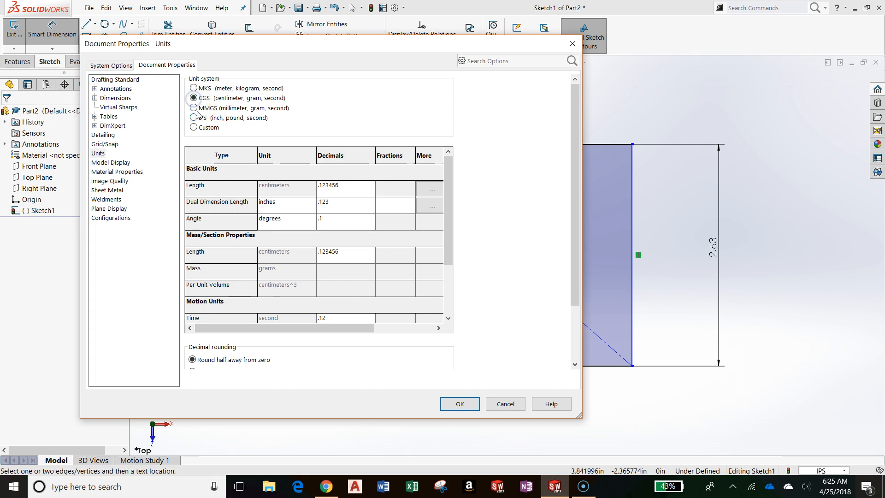
left_click(193, 118)
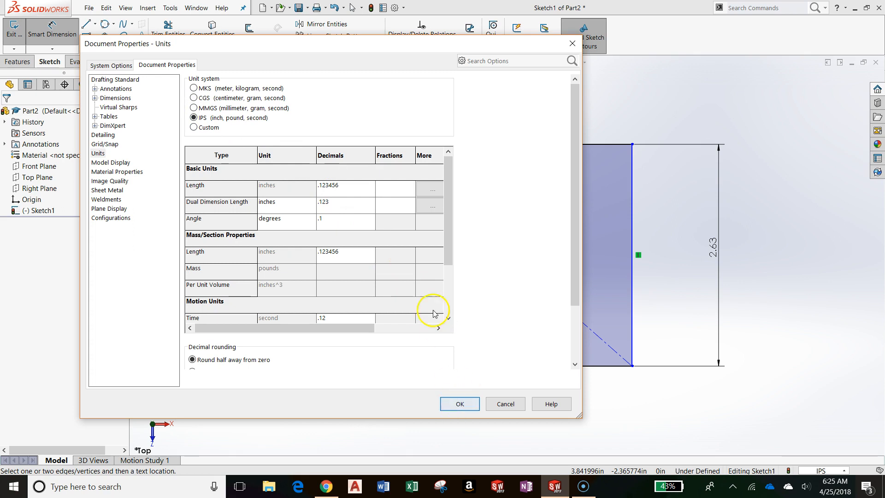
mouse_move(337, 231)
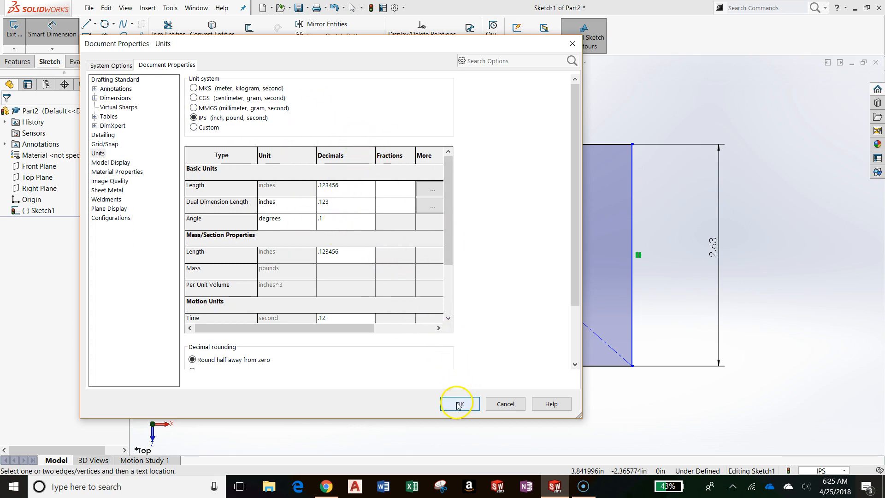
left_click(460, 404)
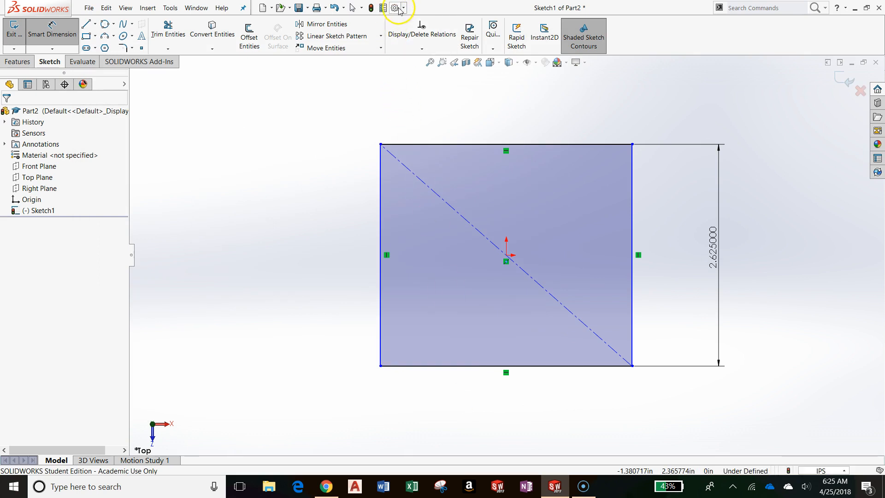
left_click(394, 8)
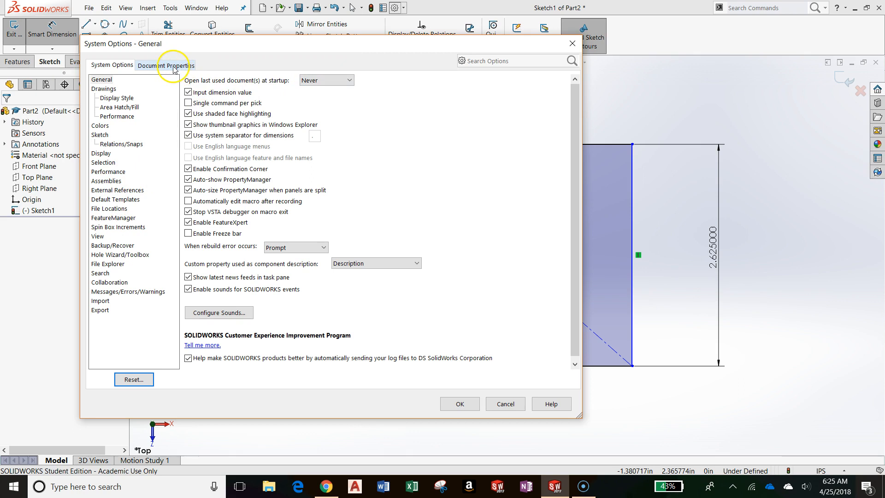
left_click(166, 65)
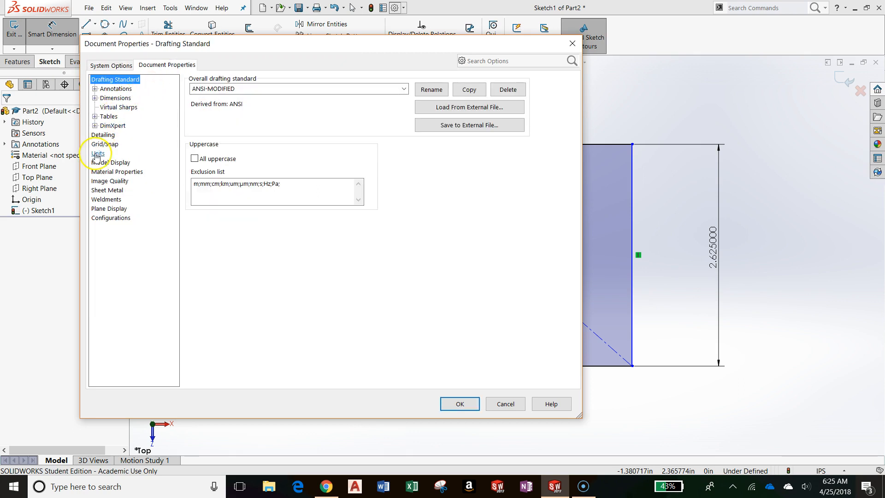
left_click(98, 154)
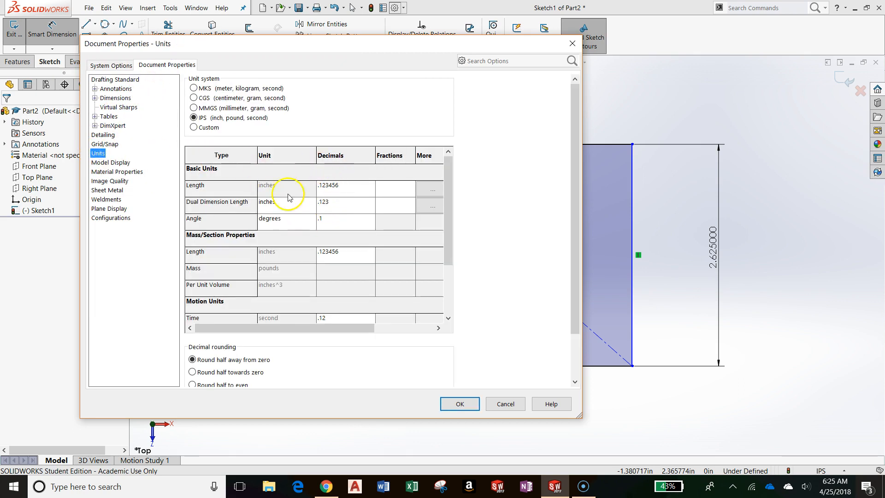
mouse_move(429, 358)
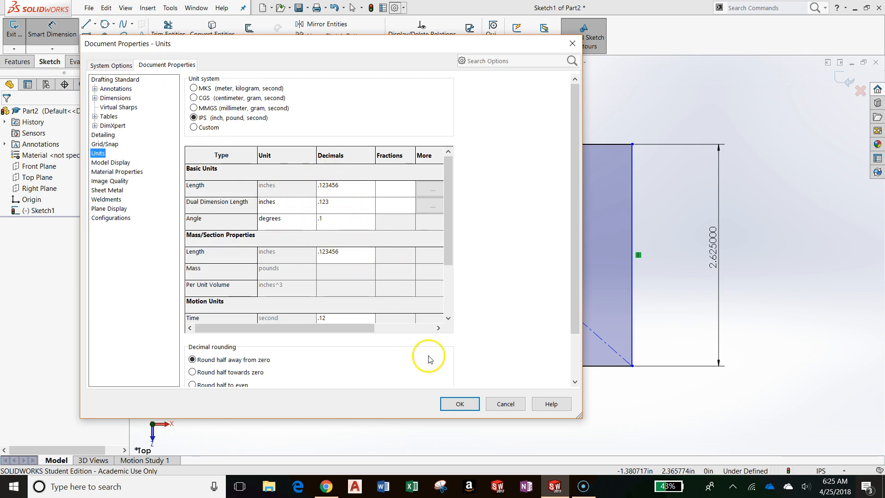
left_click(459, 403)
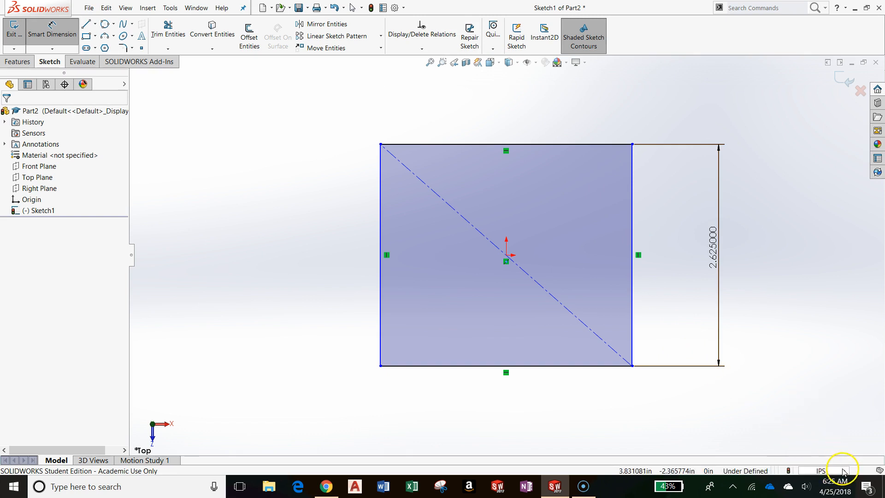
Step: Set document length precision to three decimals (.123) via Edit Document Units
left_click(842, 471)
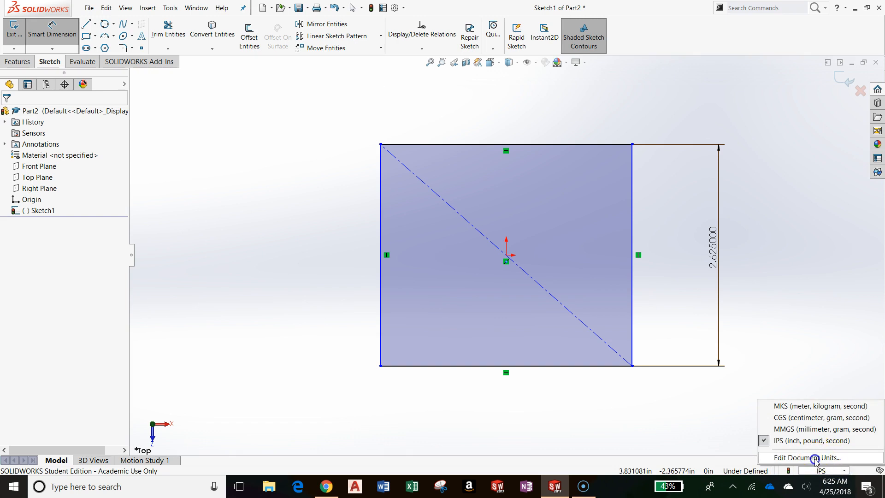
left_click(808, 458)
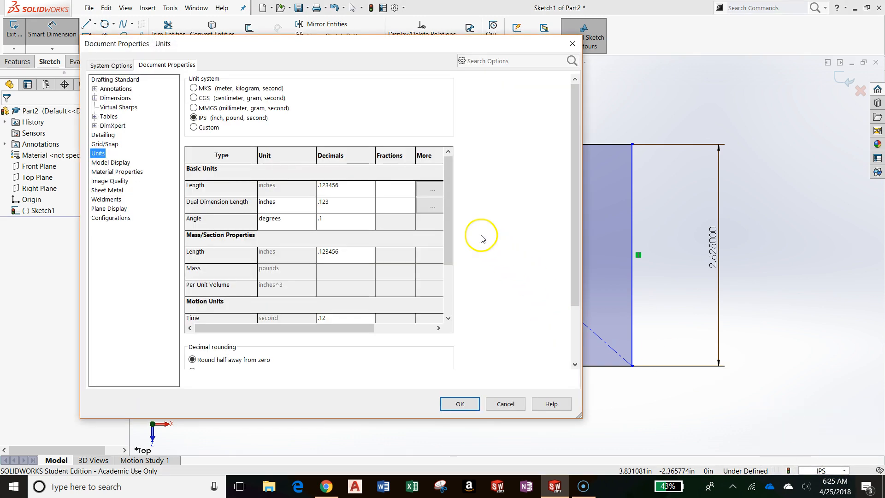
mouse_move(272, 189)
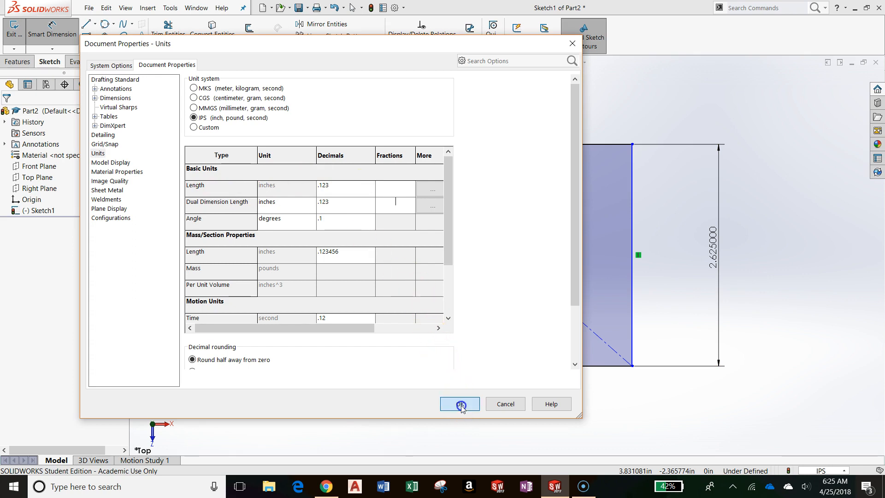
left_click(460, 403)
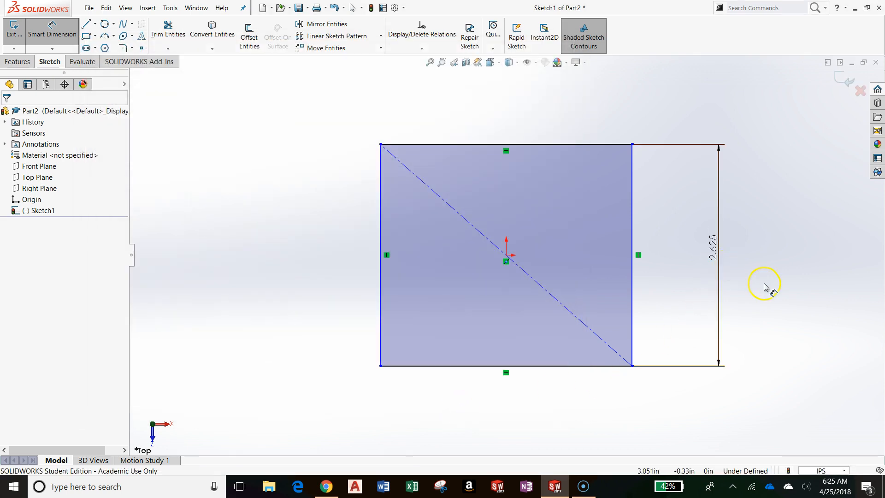
mouse_move(477, 106)
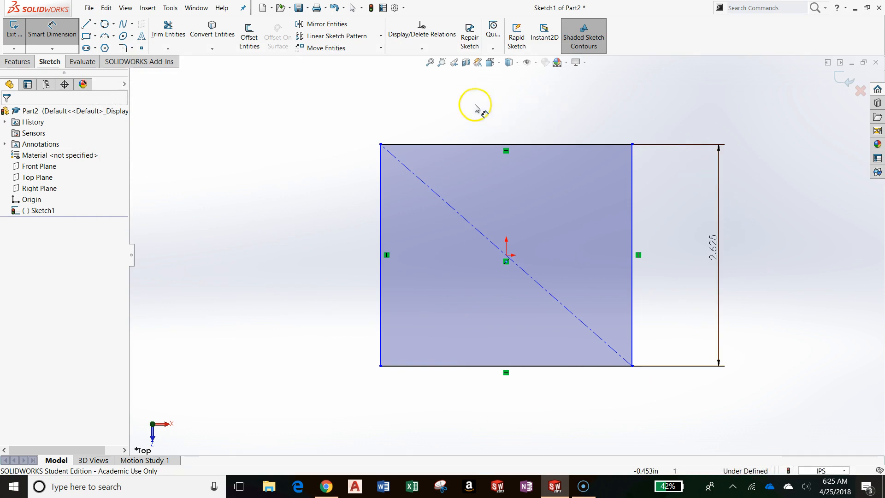
mouse_move(414, 118)
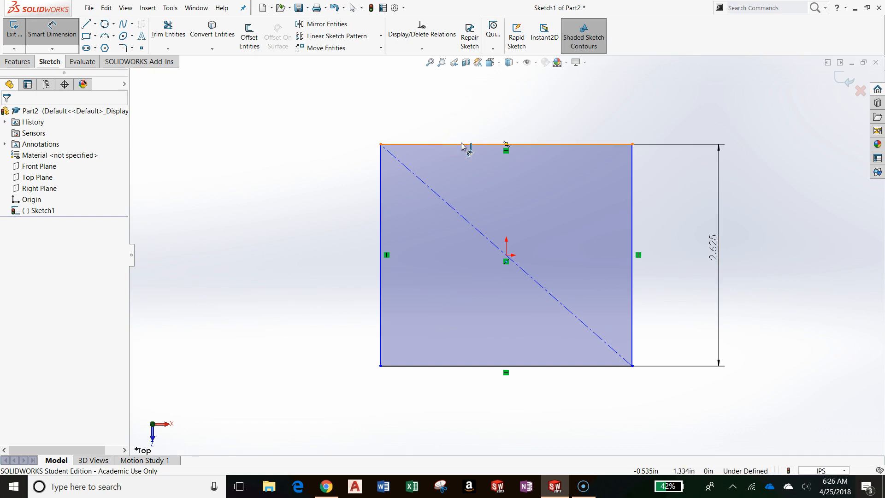
Step: Dimension the rectangle's top edge to a width of 6.000 in
left_click(506, 146)
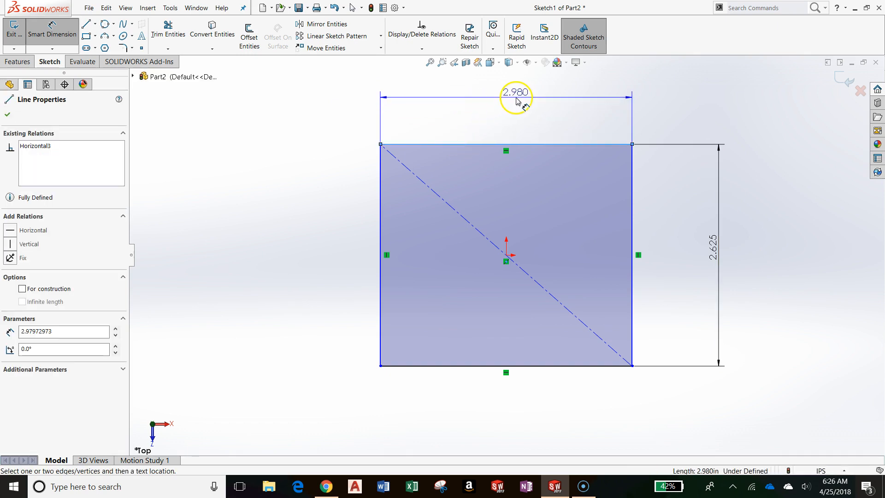
double_click(515, 96)
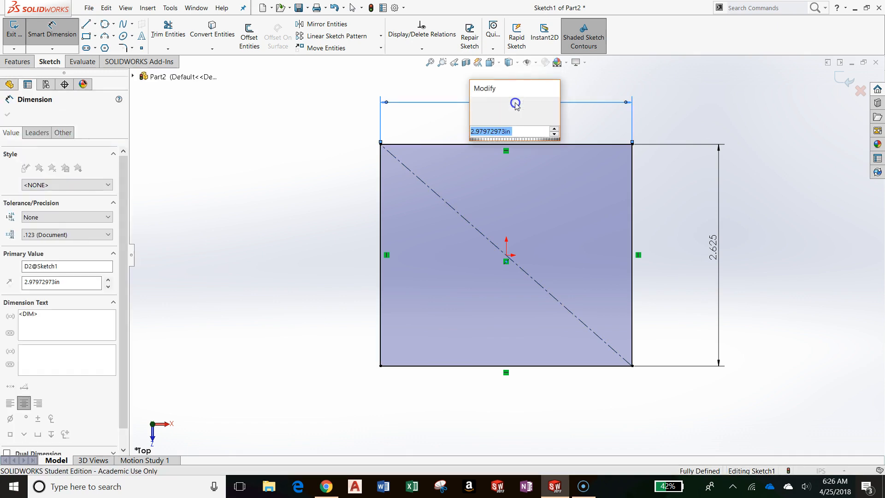
type("6")
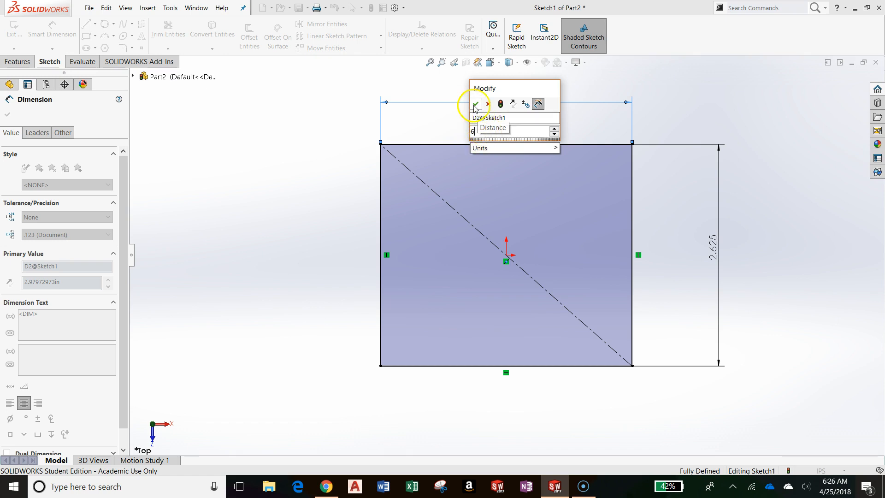
left_click(476, 104)
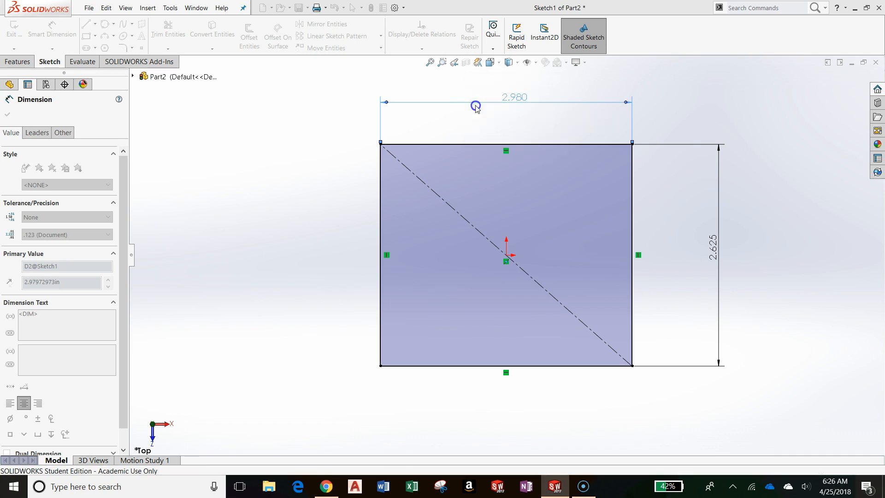
type("6.000in")
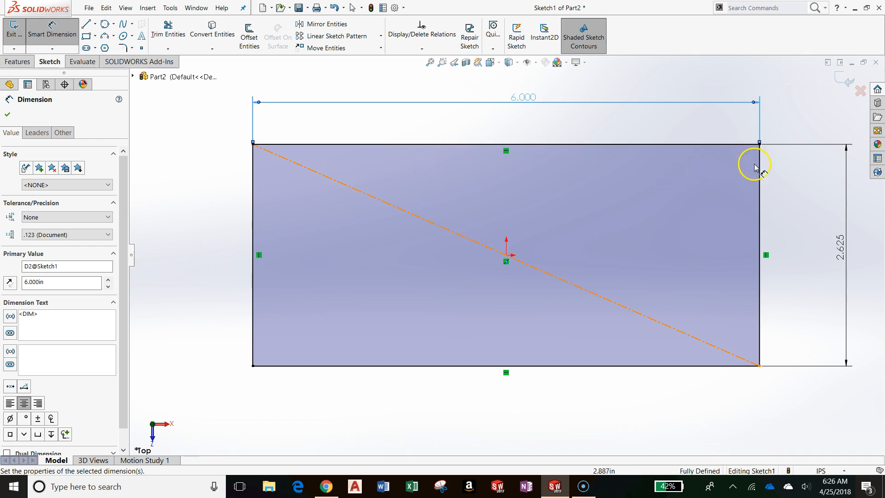
left_click(759, 254)
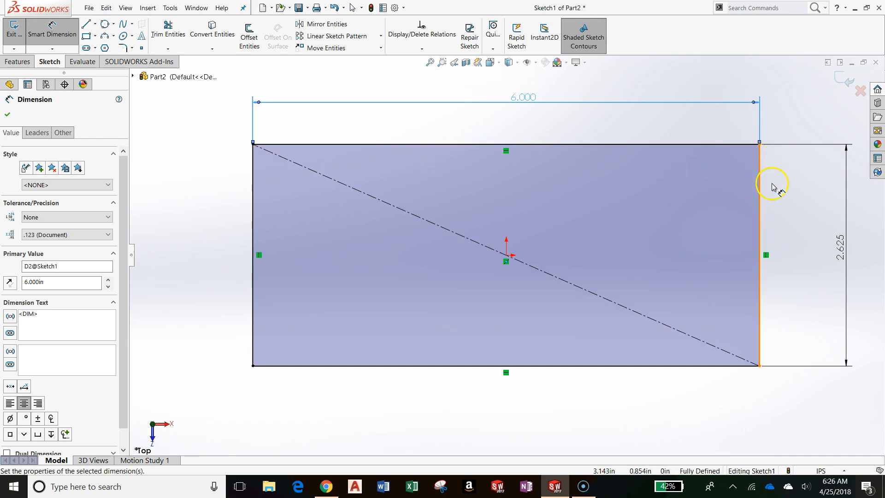
mouse_move(798, 301)
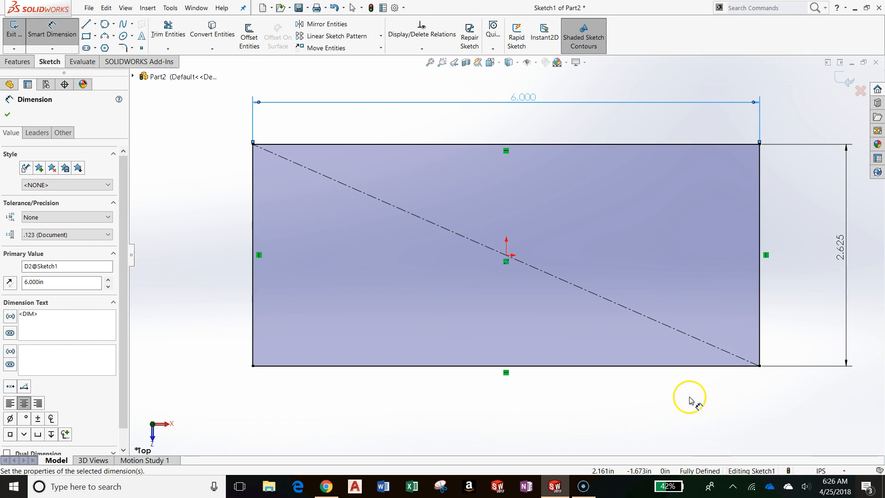
mouse_move(710, 422)
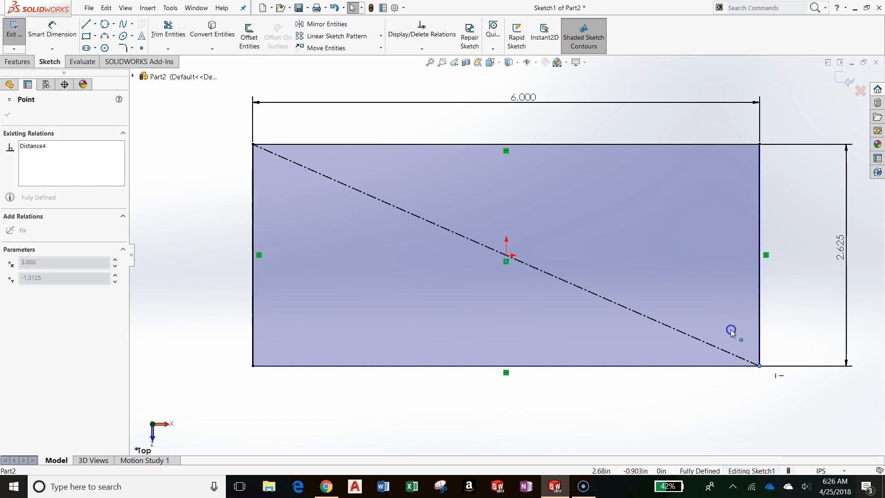
left_click(254, 364)
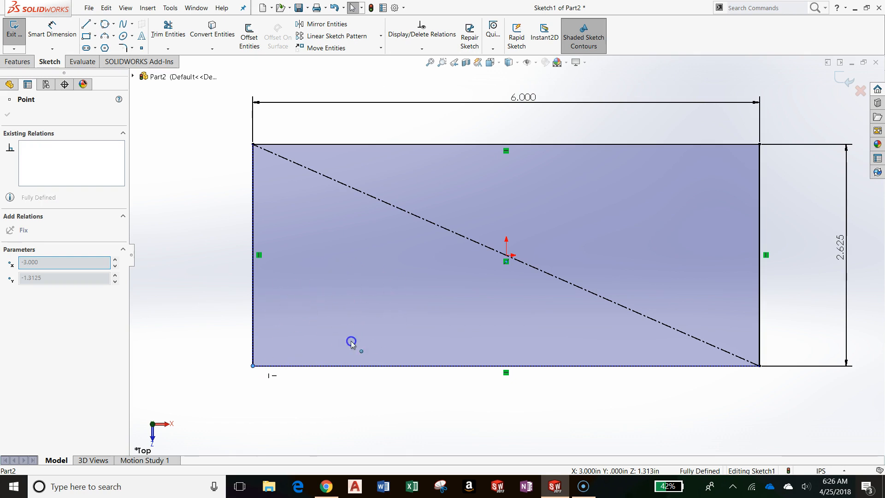
left_click_drag(351, 342, 345, 161)
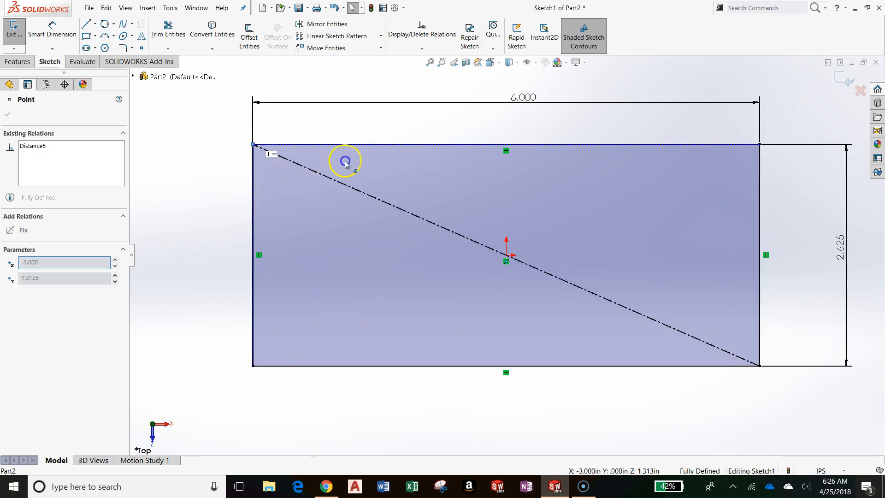
left_click(759, 146)
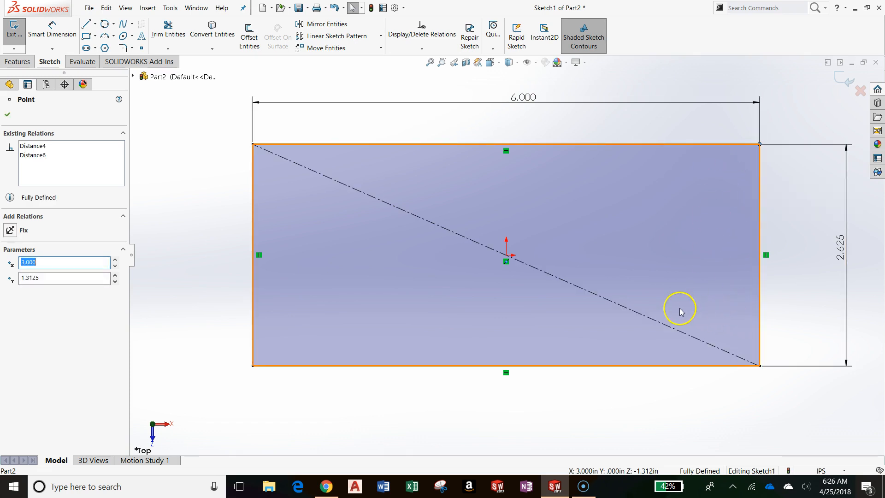
left_click(670, 362)
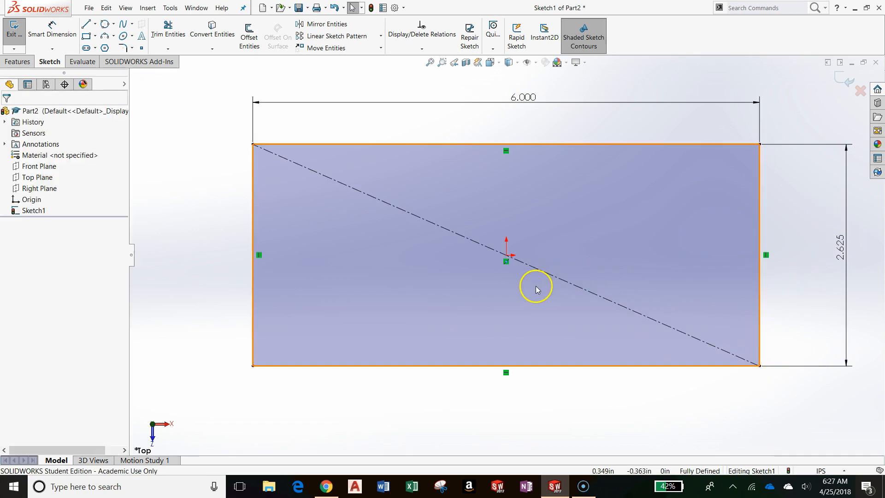
left_click(548, 278)
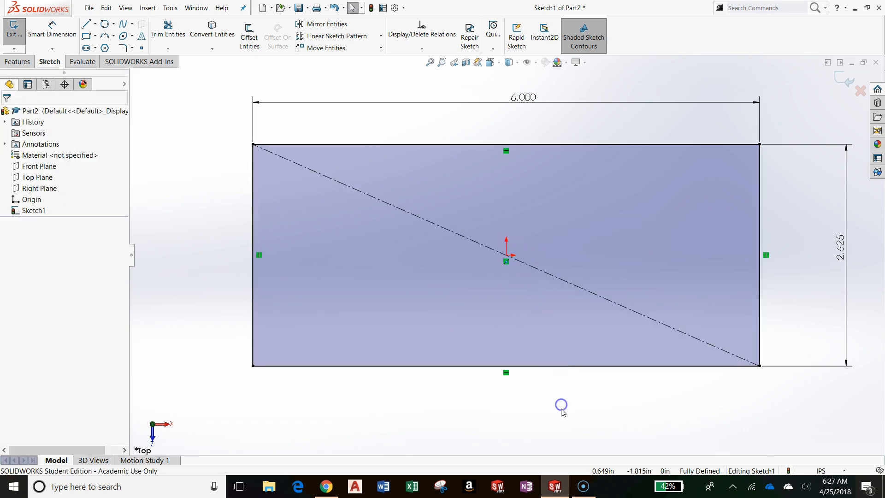
left_click(314, 332)
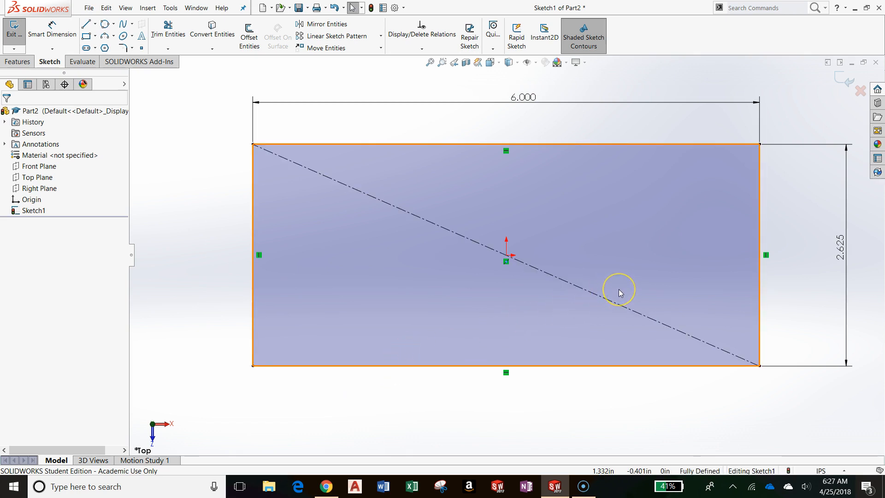
mouse_move(572, 234)
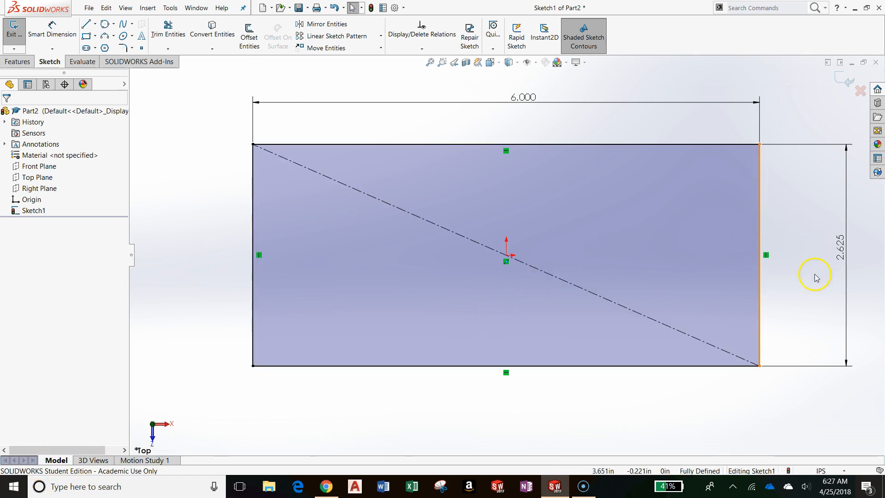
mouse_move(620, 434)
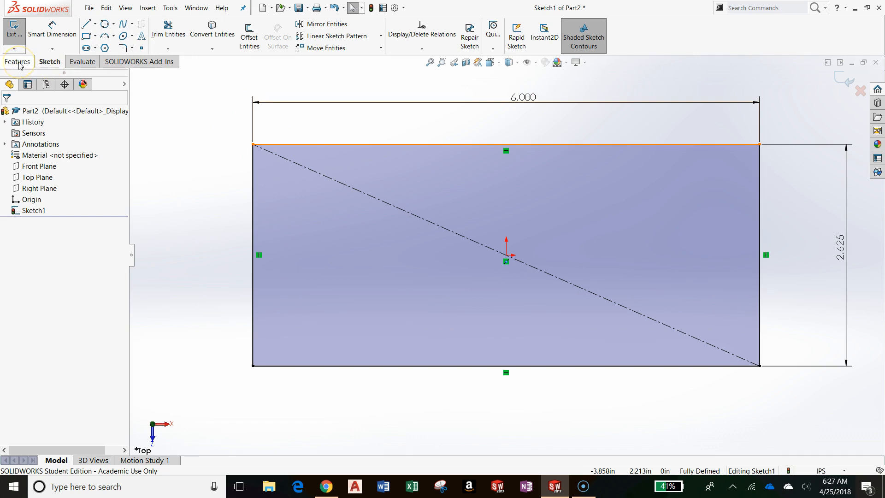
Step: Switch the CommandManager to the Features tab
left_click(18, 61)
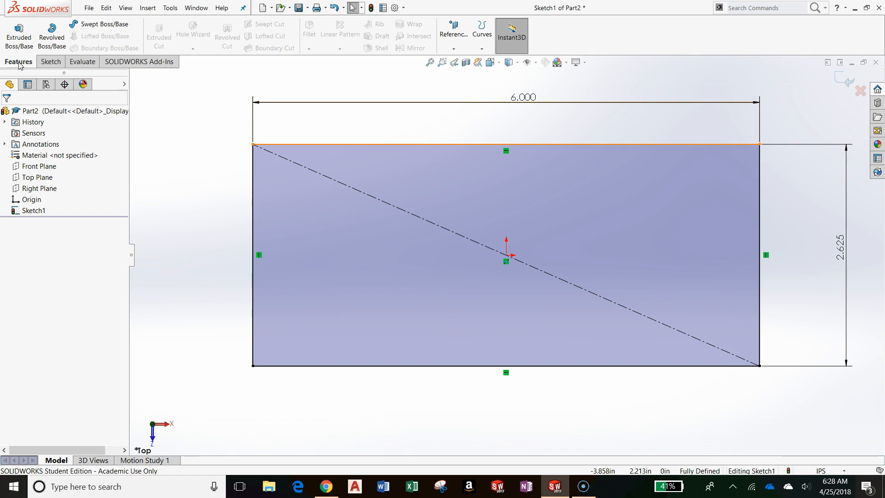
mouse_move(18, 33)
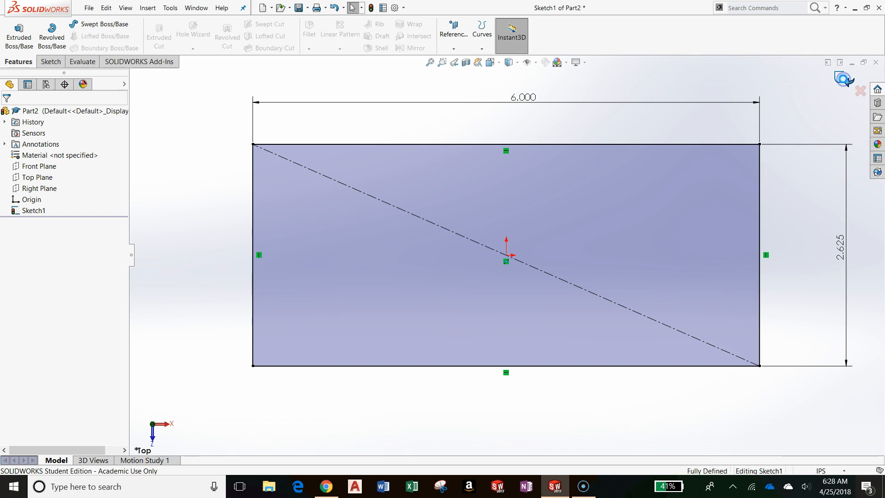
Step: Start Extruded Boss/Base on the rectangle sketch, previewing a 0.100 in blind depth
left_click(18, 34)
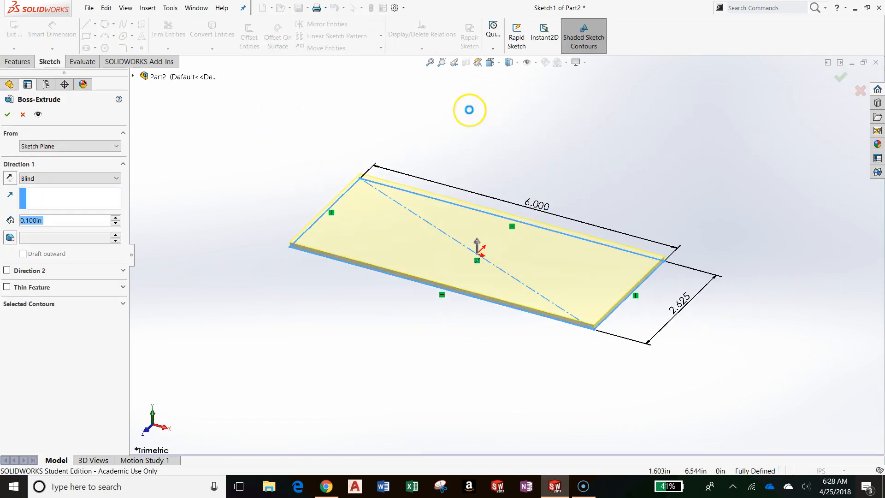
mouse_move(45, 104)
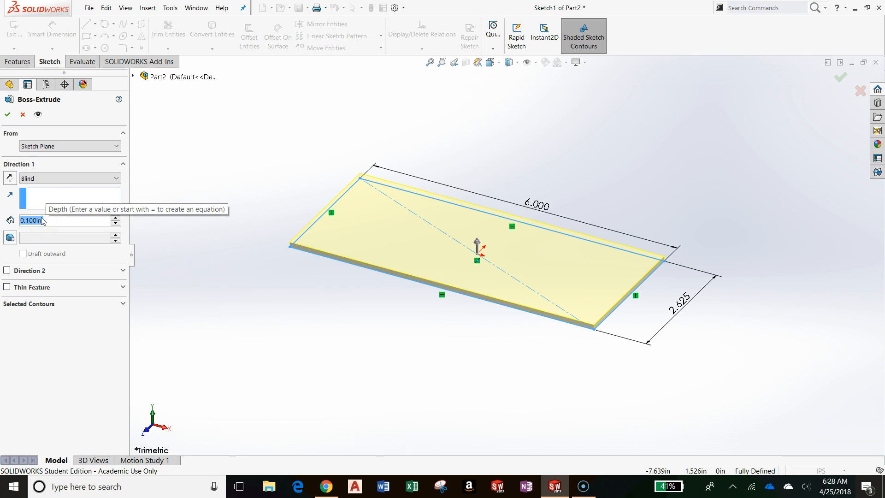
Step: Enter a Boss-Extrude depth of .25 and set its unit to inches
type(".25")
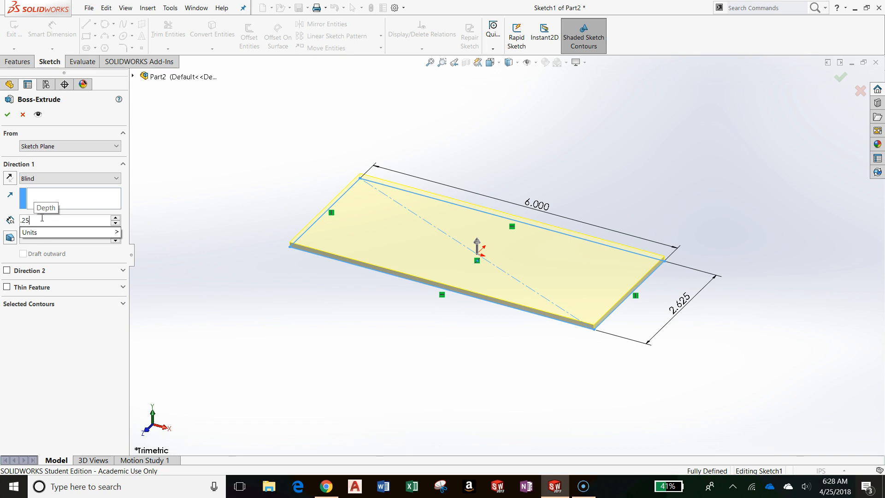
left_click(116, 240)
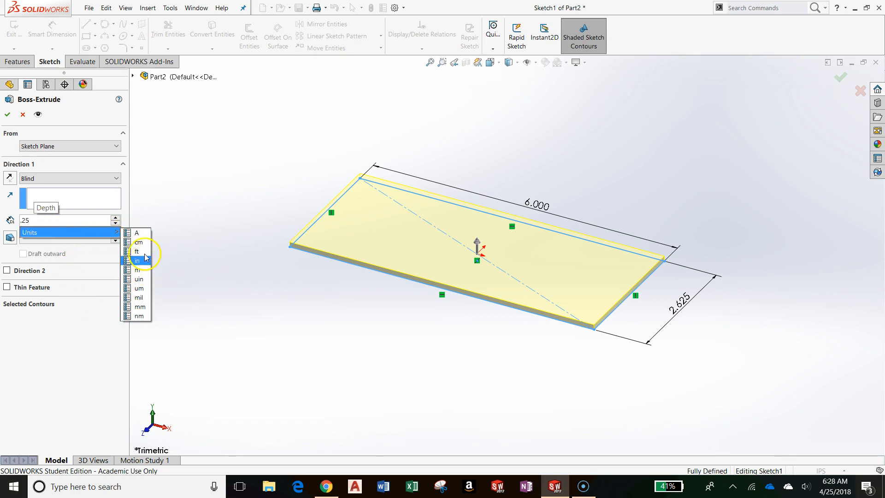
mouse_move(148, 298)
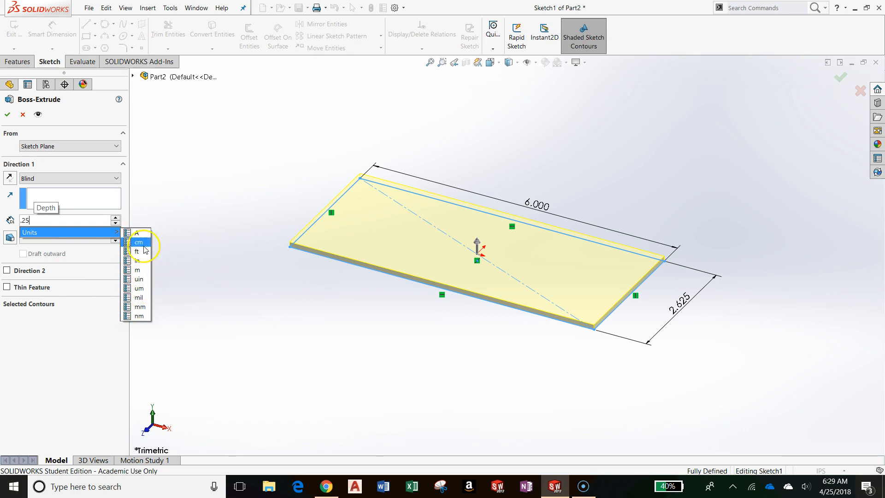
left_click(136, 252)
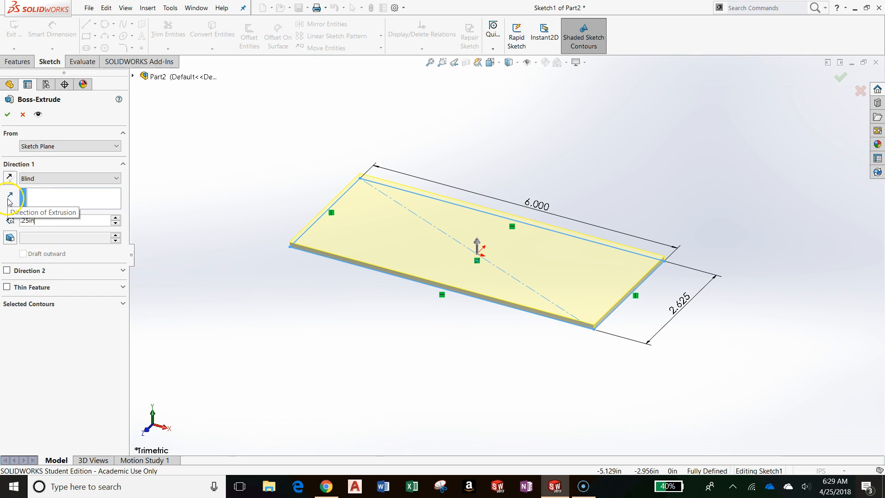
mouse_move(9, 177)
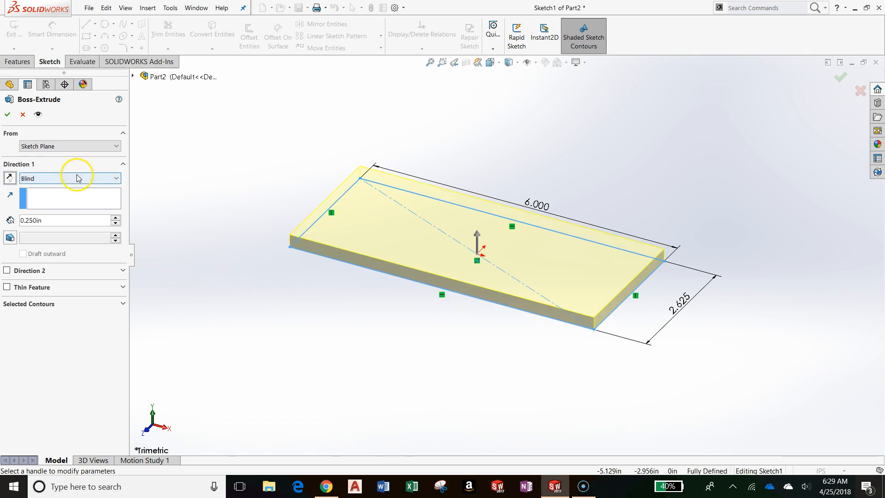
Step: Change the Direction 1 end condition from Mid Plane to Blind at 0.250 in depth
left_click(69, 178)
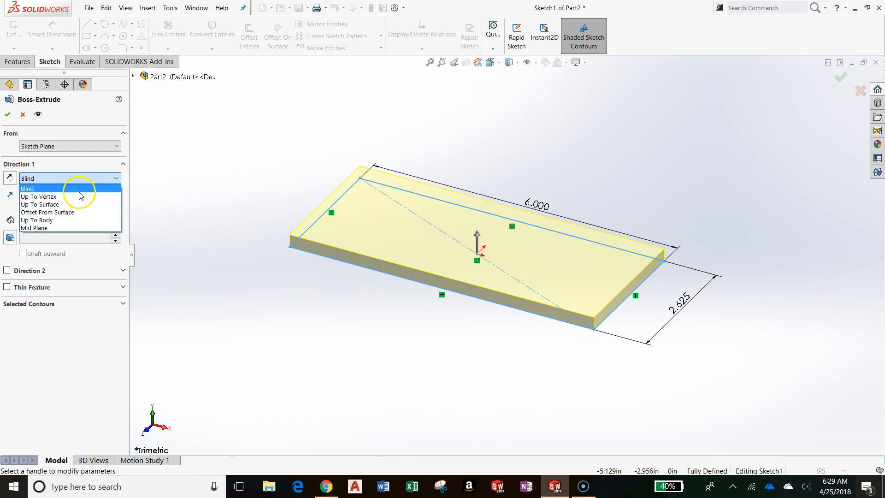
mouse_move(56, 227)
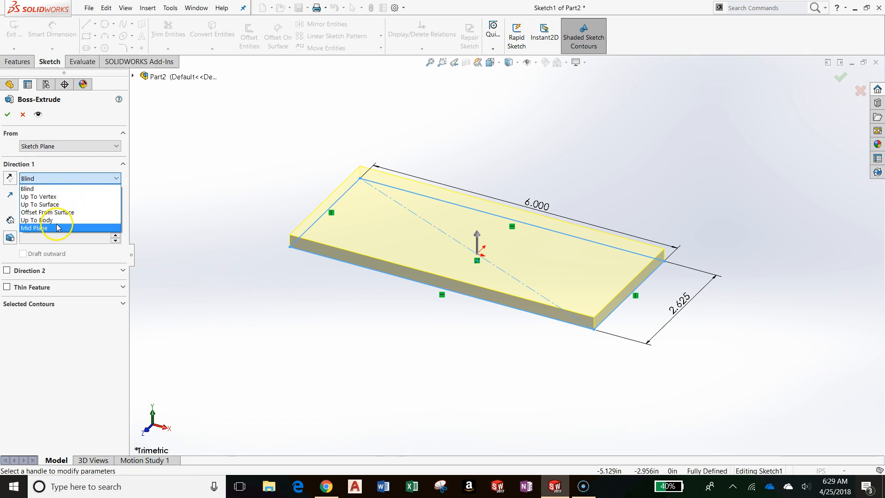
left_click(34, 227)
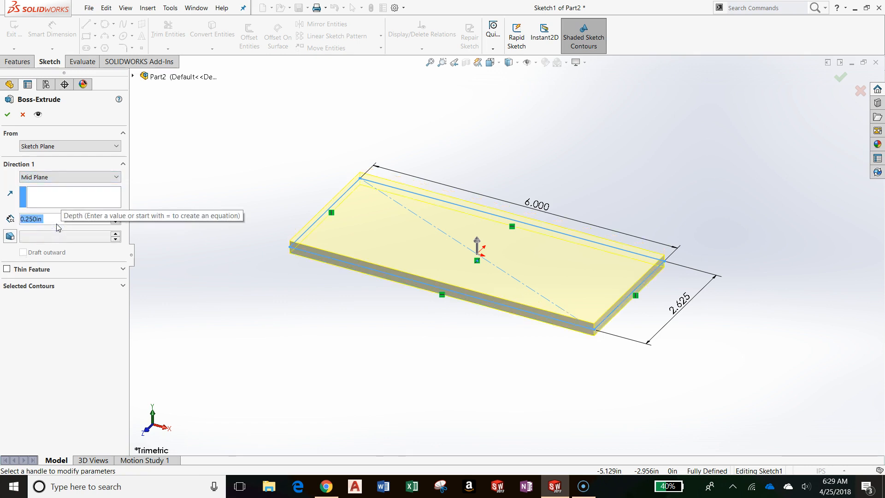
left_click(69, 176)
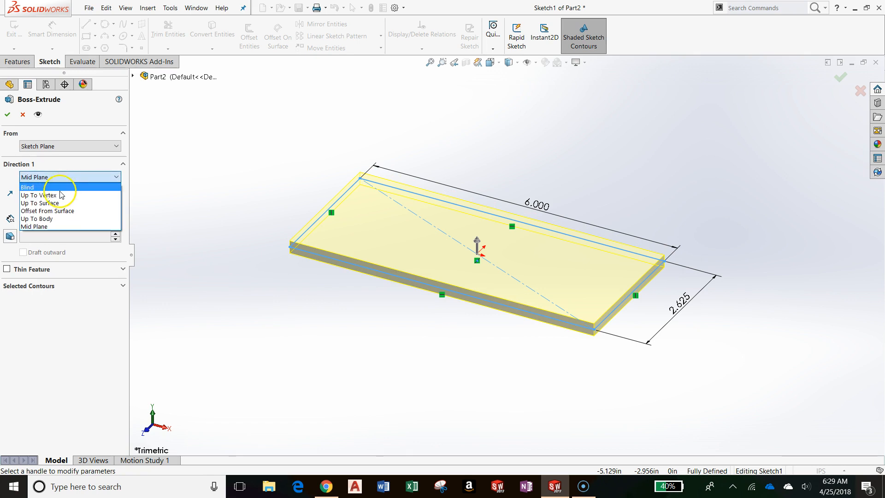
mouse_move(61, 203)
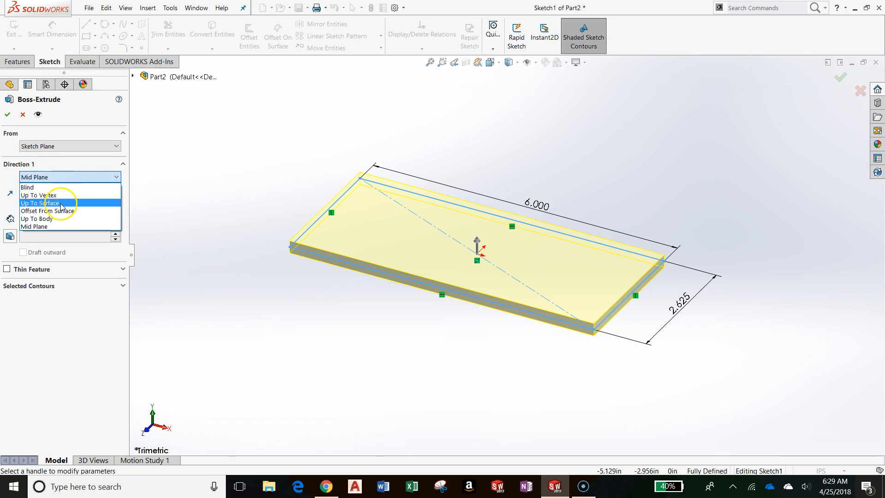
mouse_move(66, 211)
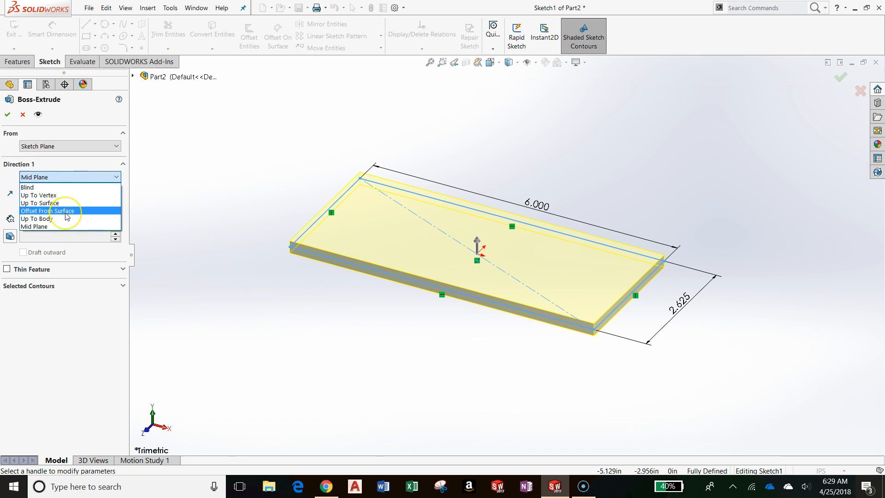
mouse_move(60, 221)
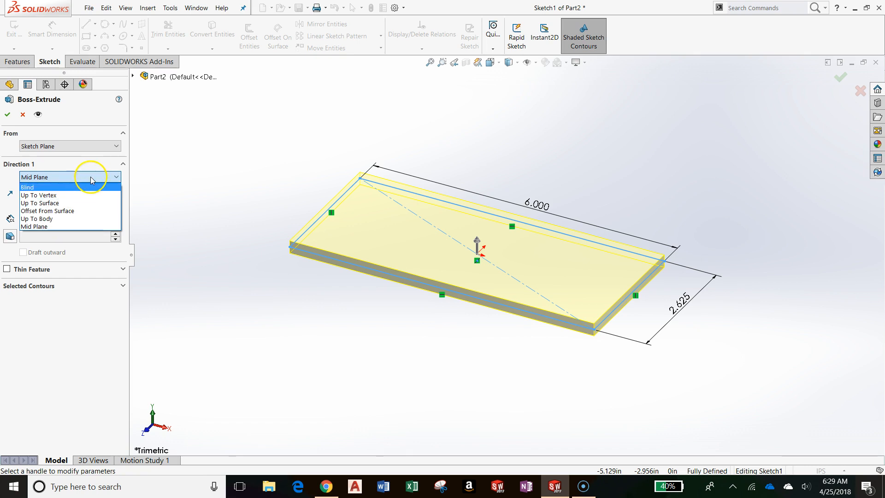
left_click(34, 227)
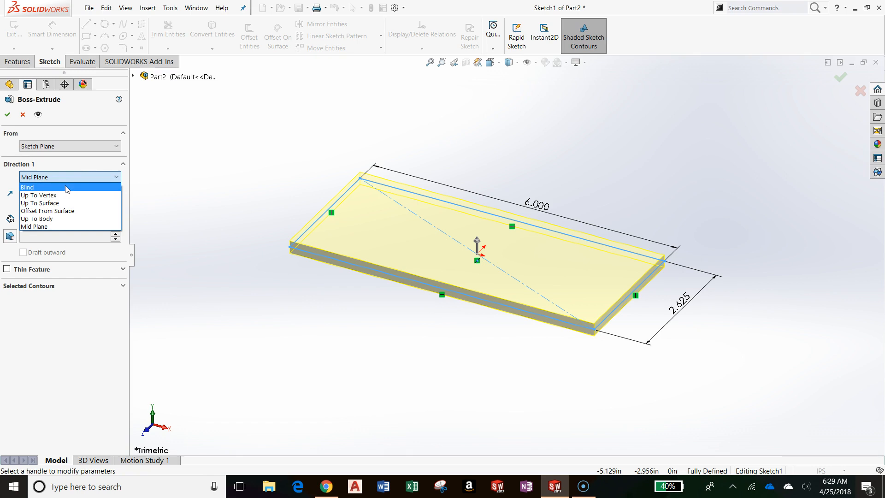
left_click(28, 187)
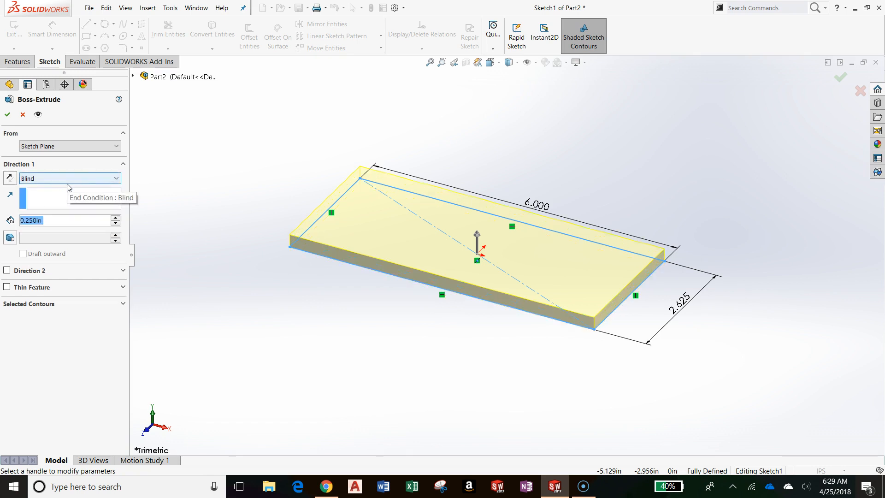
Step: Confirm the 0.250 in blind extrusion to create Boss-Extrude1
left_click(65, 220)
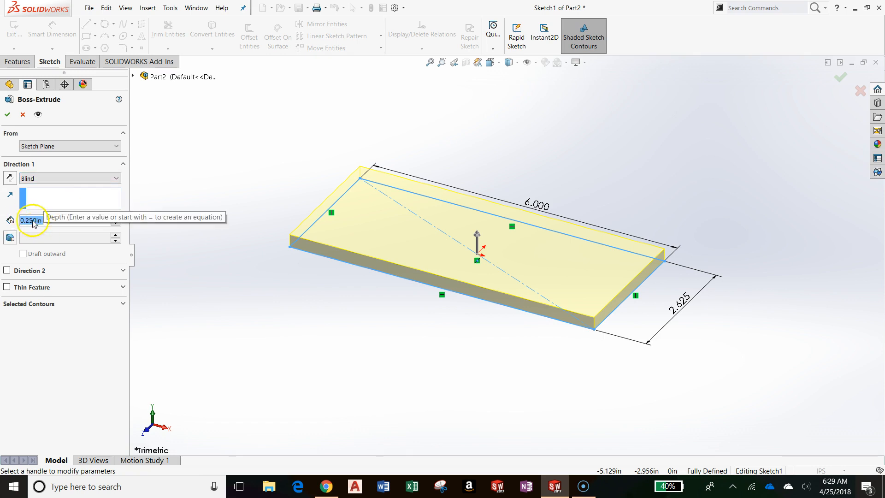
mouse_move(39, 237)
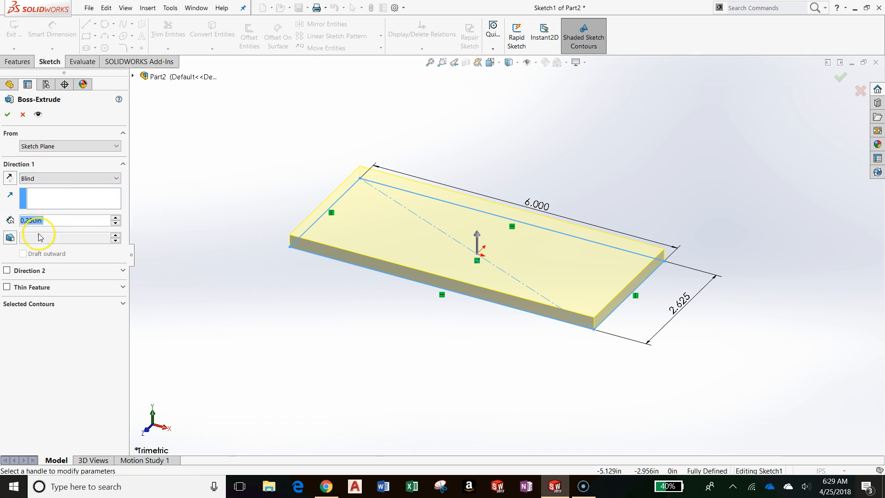
left_click(7, 271)
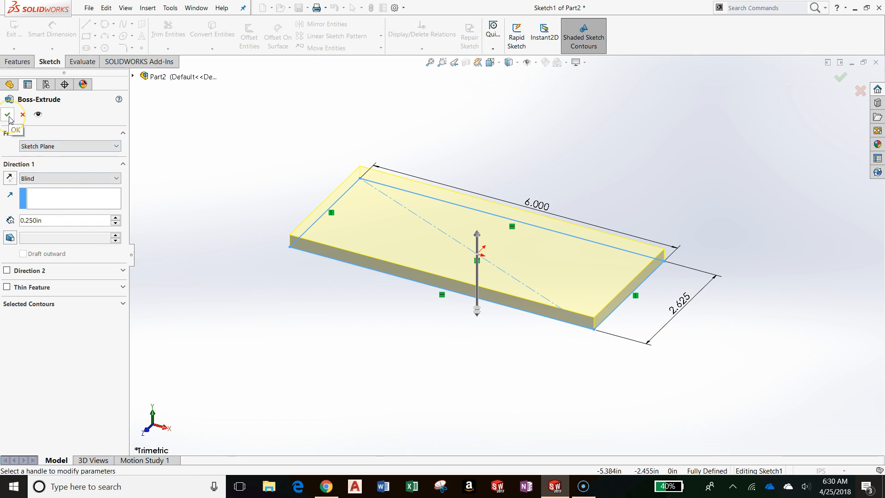
left_click(7, 115)
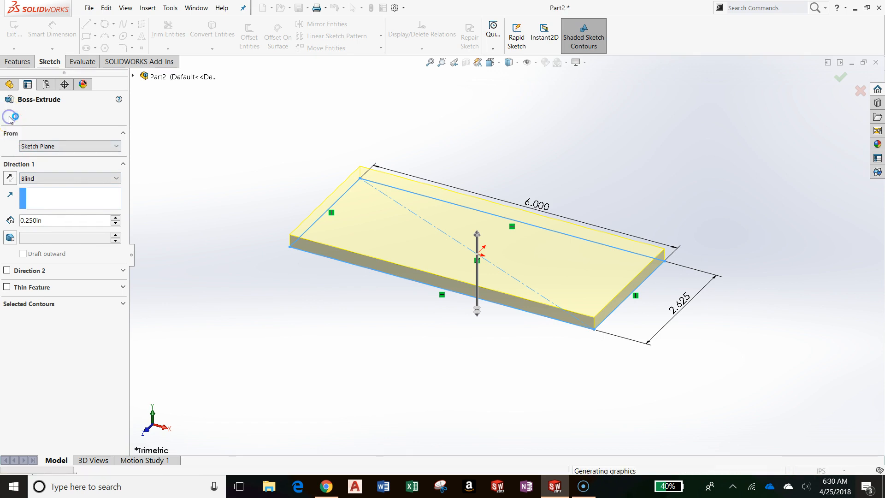
Step: Zoom to fit so the whole 6 by 2.625 by 0.25 in plate fills the view
left_click(840, 78)
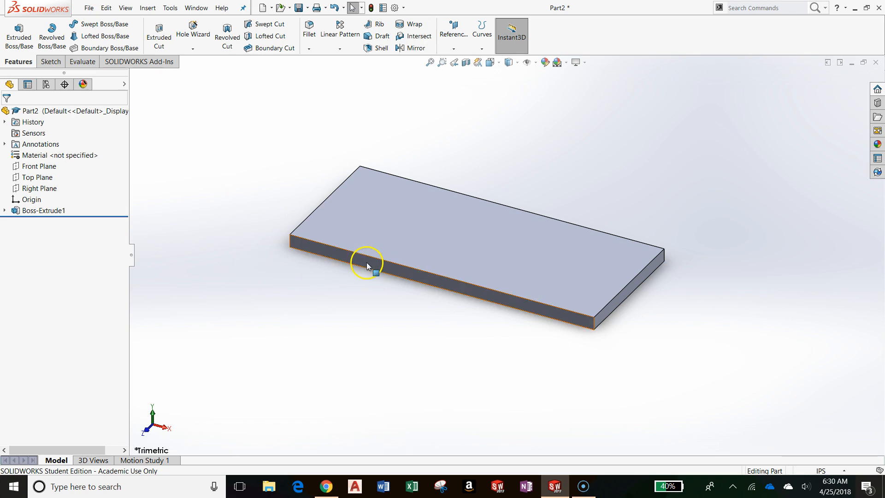
mouse_move(443, 244)
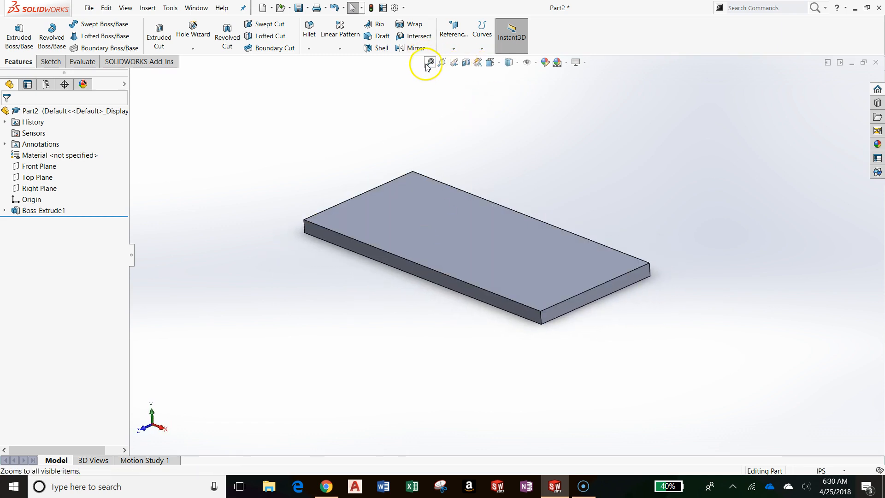
left_click(430, 63)
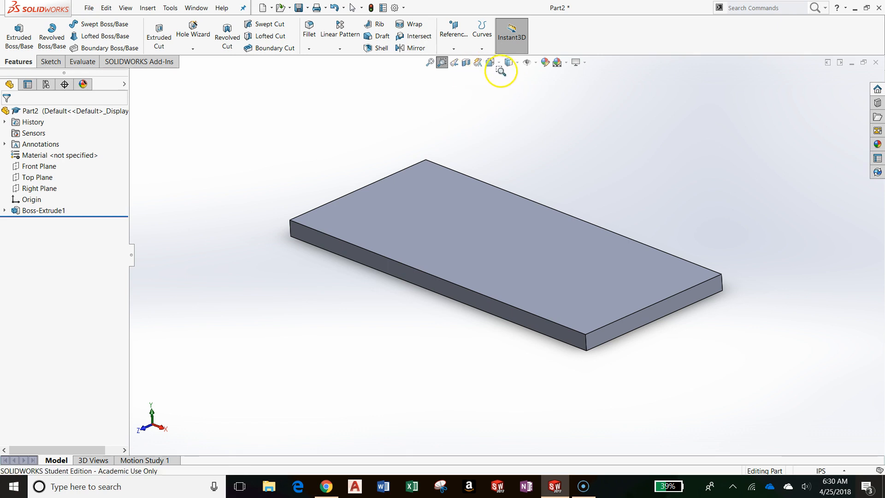
Step: Inspect the plate from the Front and side views, finishing in Isometric
left_click(498, 62)
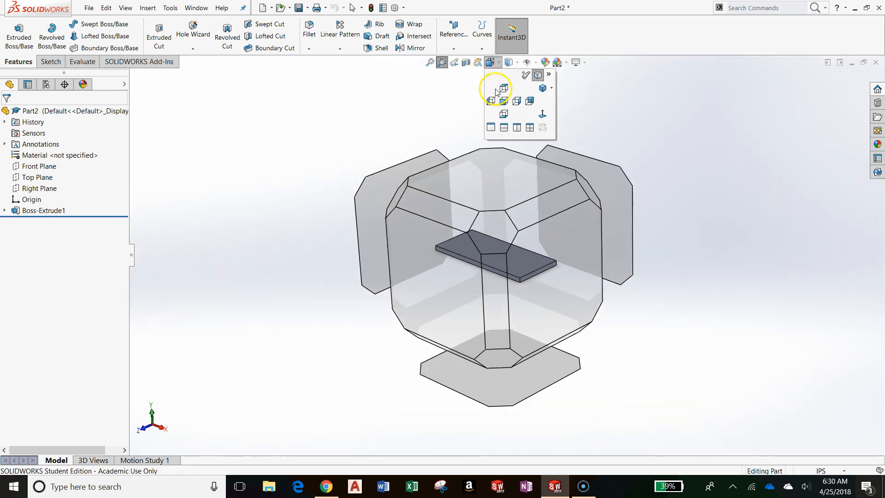
left_click(503, 74)
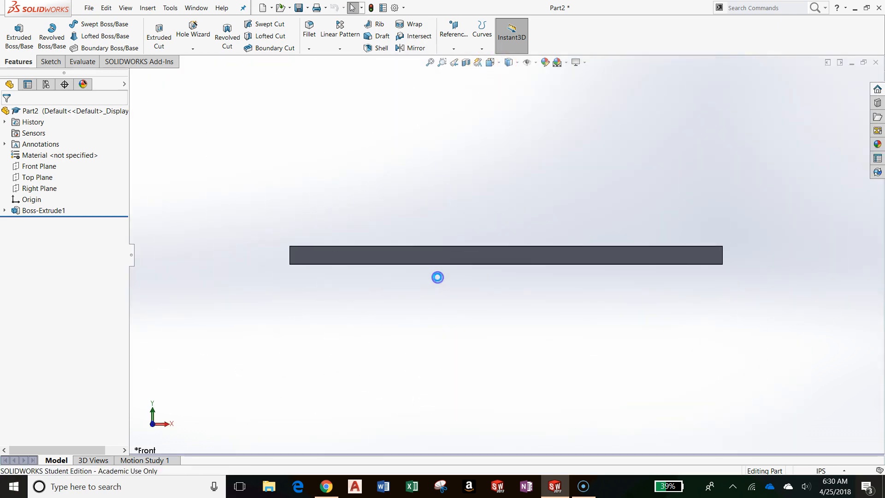
left_click(508, 63)
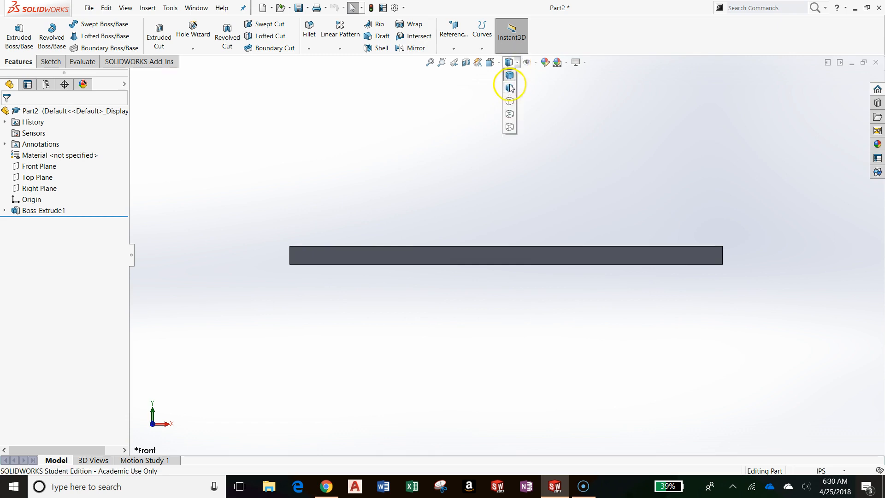
left_click(509, 88)
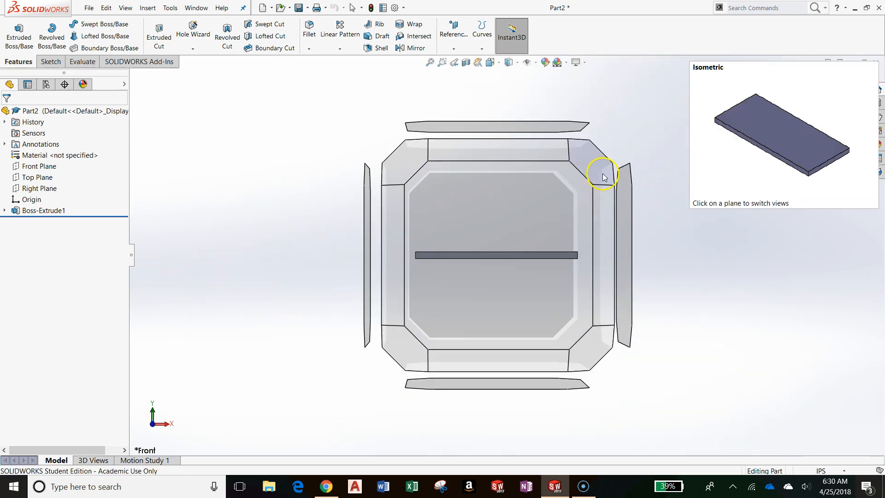
left_click(490, 62)
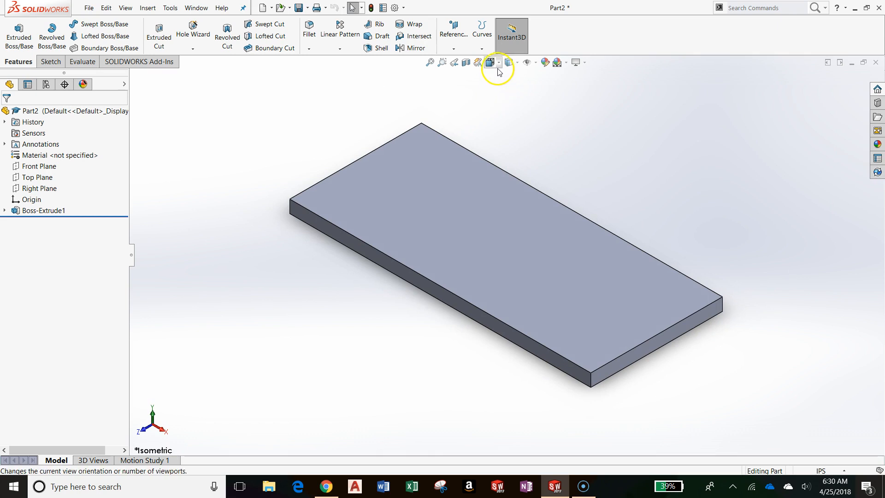
left_click(489, 62)
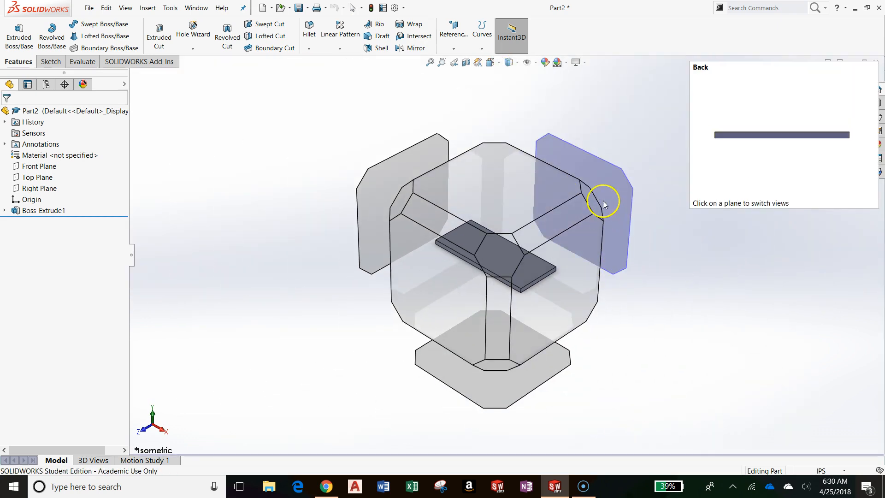
left_click(609, 203)
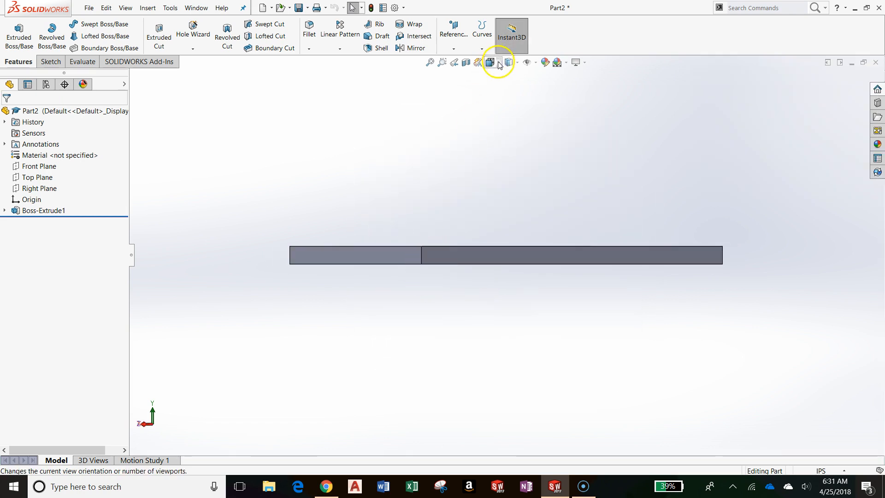
left_click(490, 63)
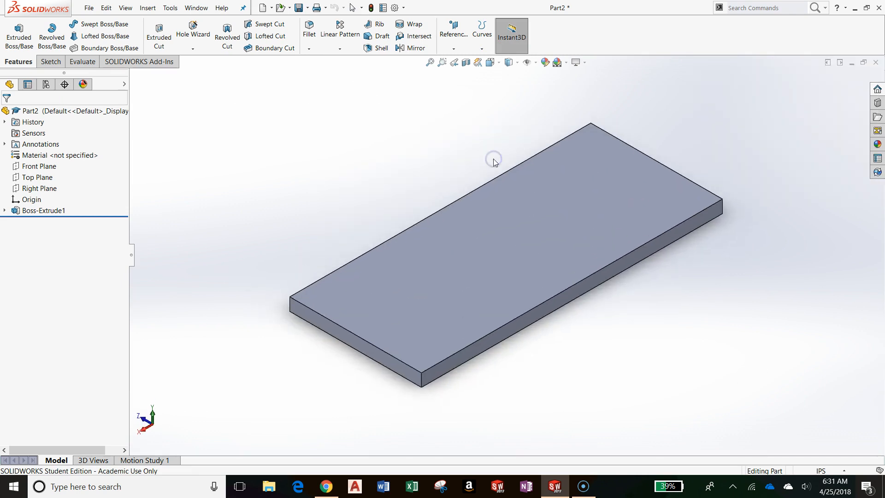
mouse_move(488, 76)
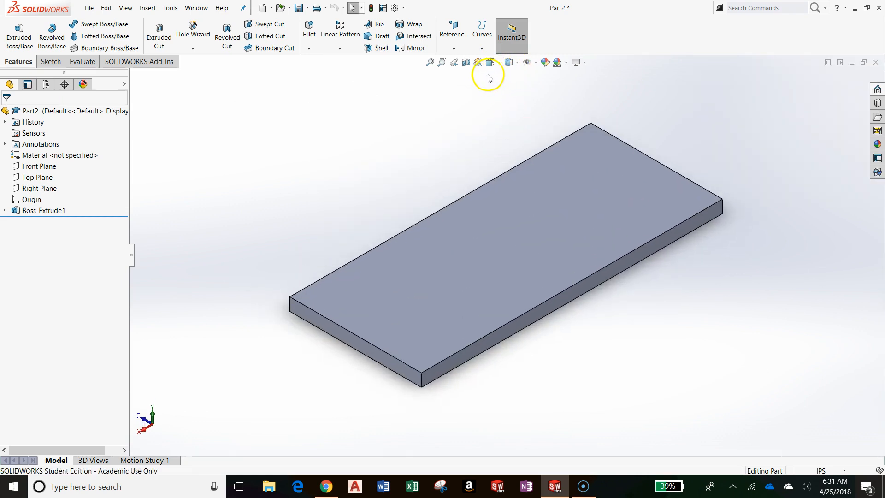